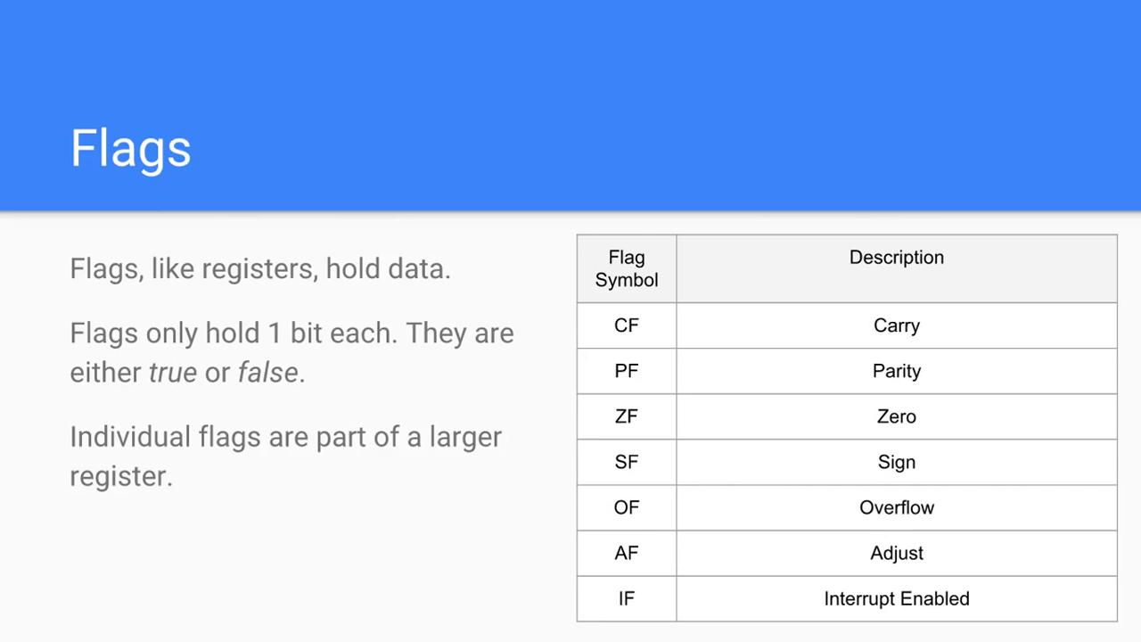
- Advance from the Conditional Jump Examples slide to slide 12, Registers as Pointers
key("Right")
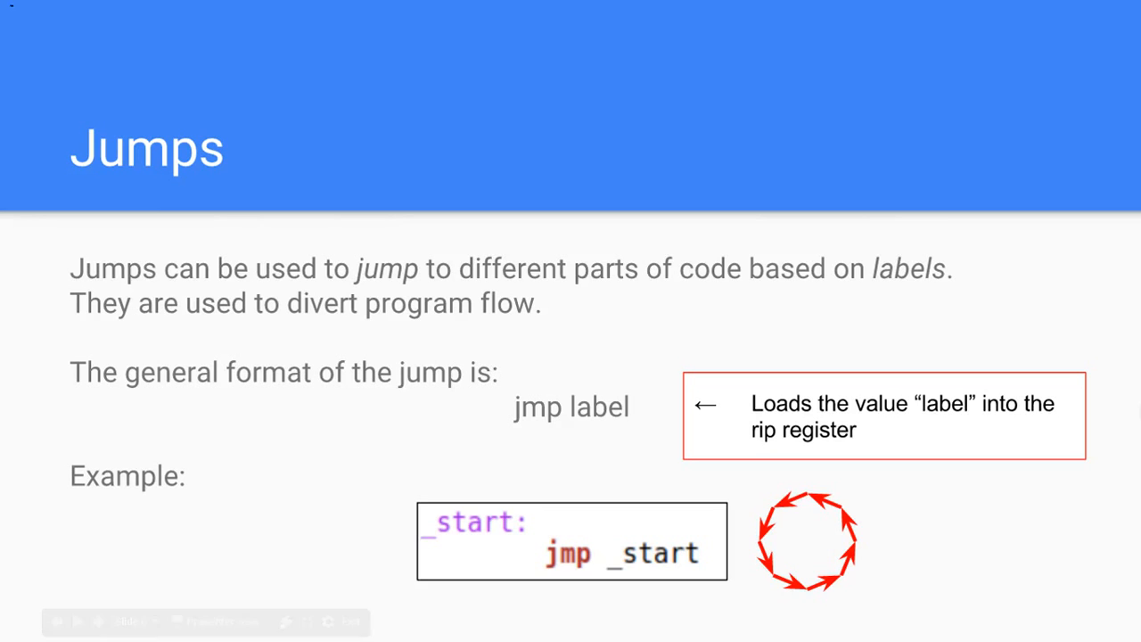
mouse_move(714, 429)
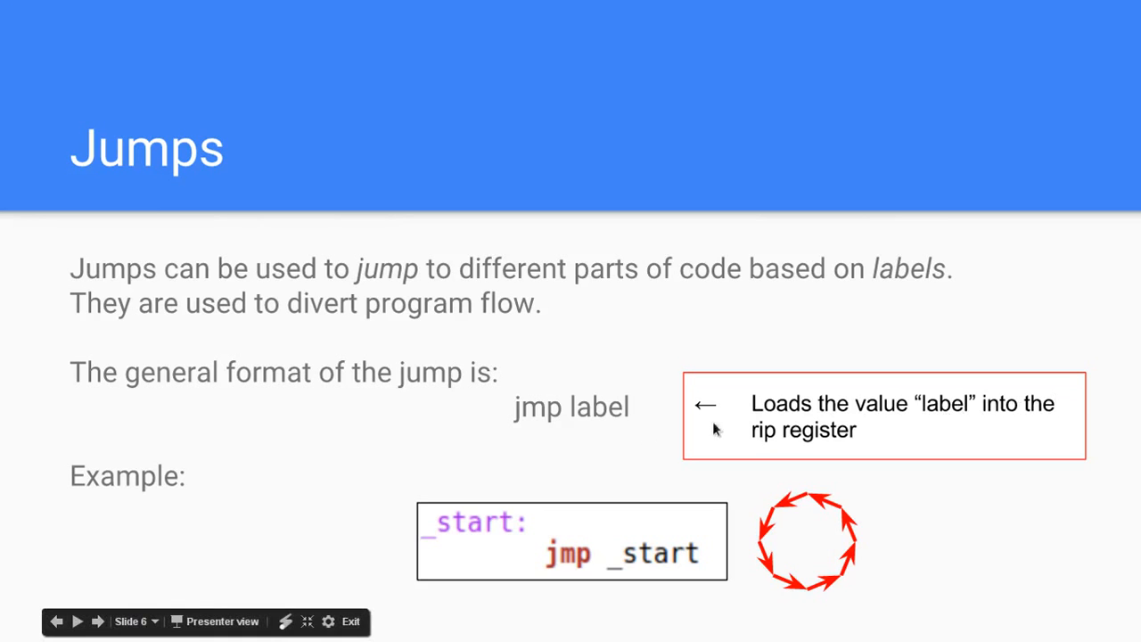
mouse_move(501, 533)
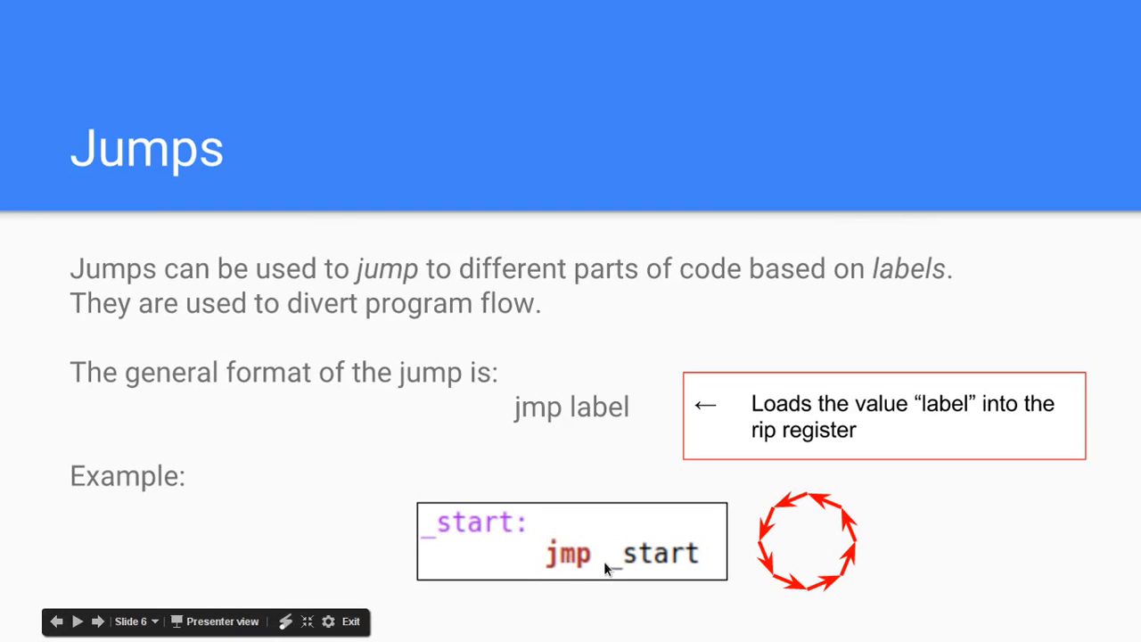
mouse_move(753, 526)
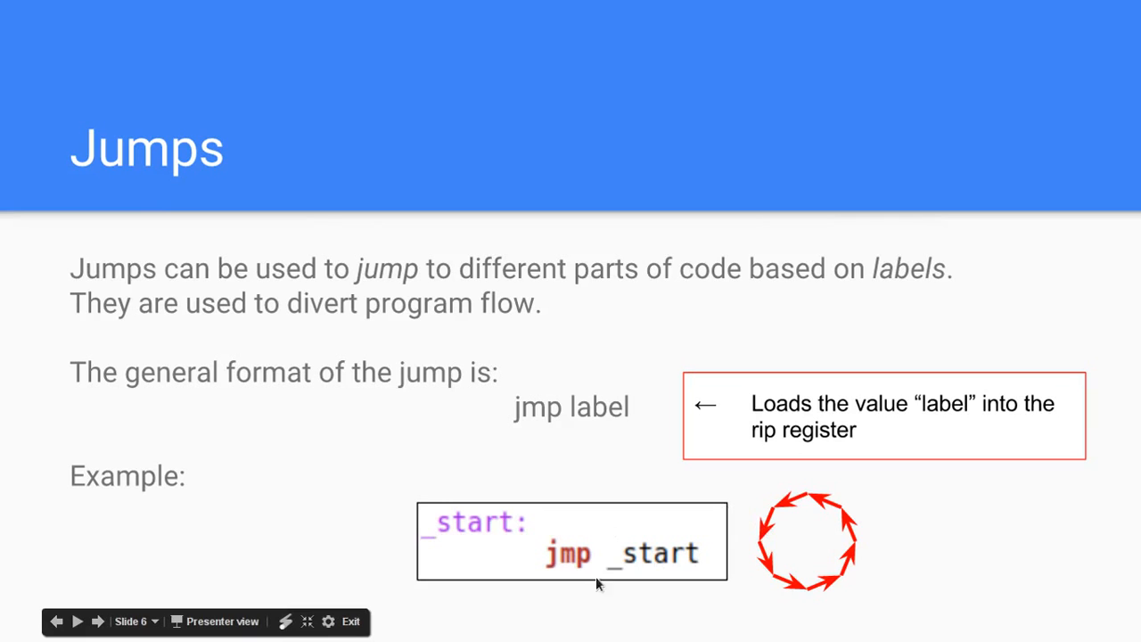
mouse_move(736, 517)
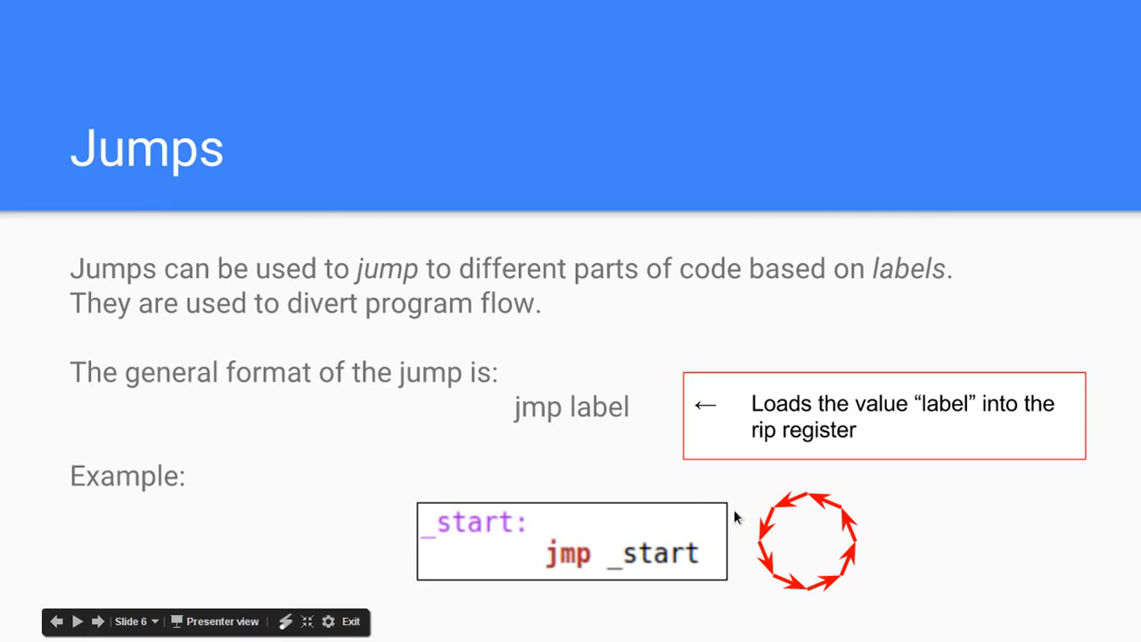
mouse_move(838, 582)
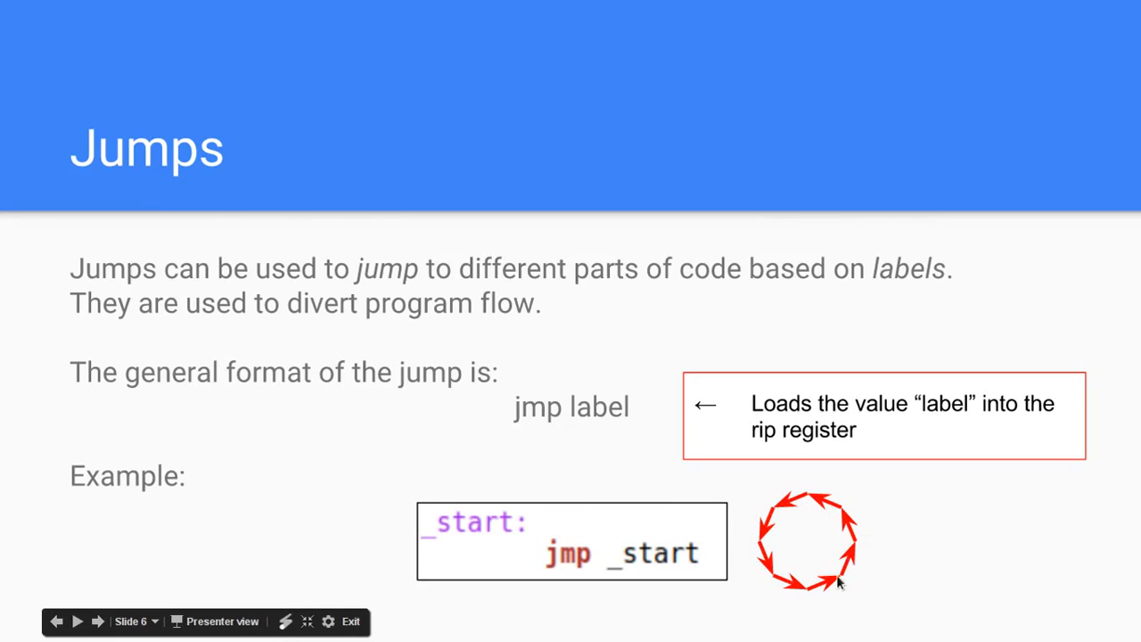
mouse_move(801, 522)
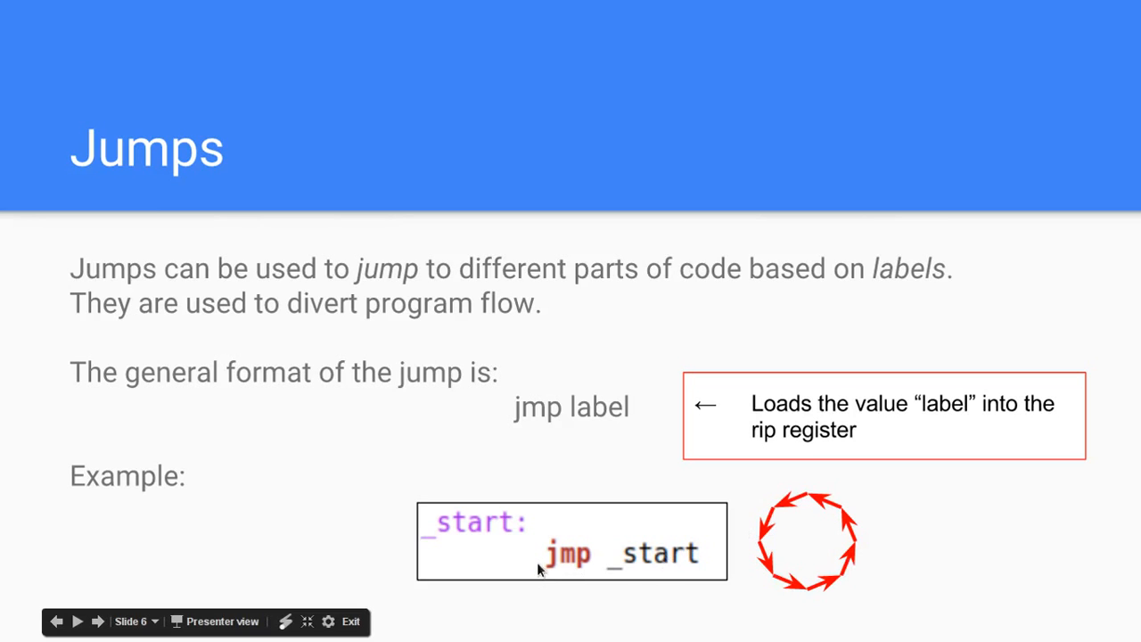
mouse_move(684, 547)
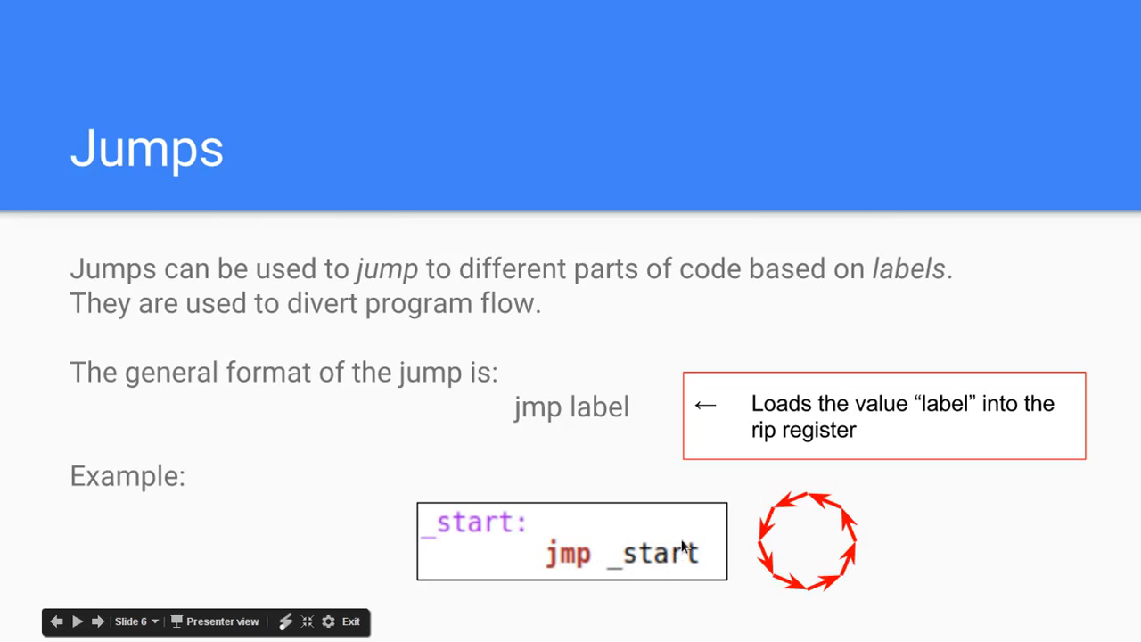
mouse_move(702, 566)
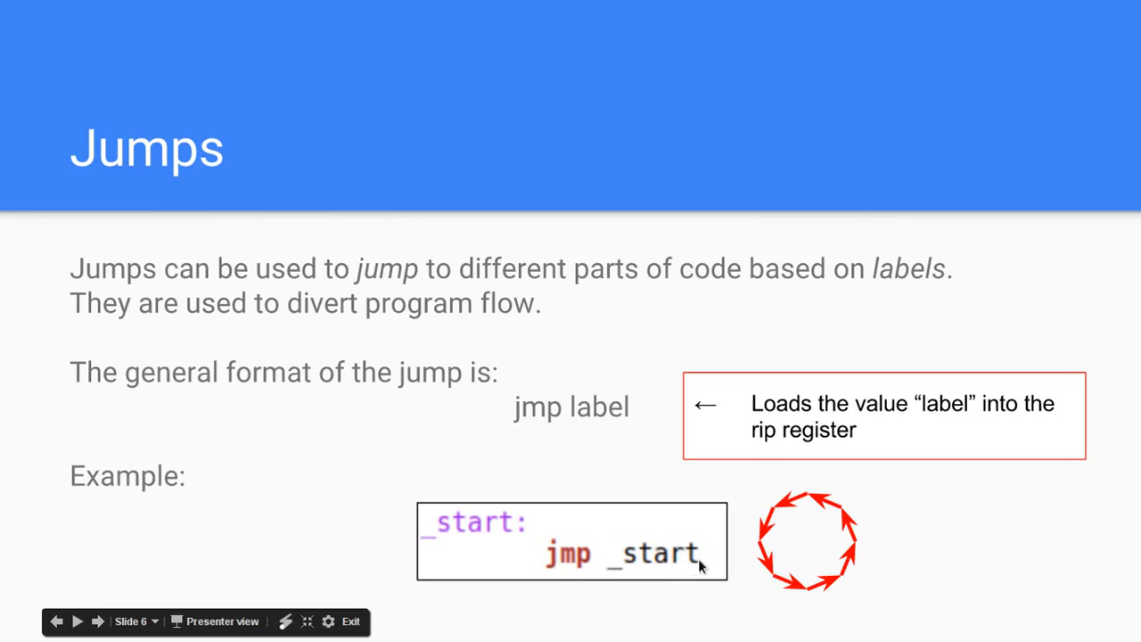
mouse_move(462, 534)
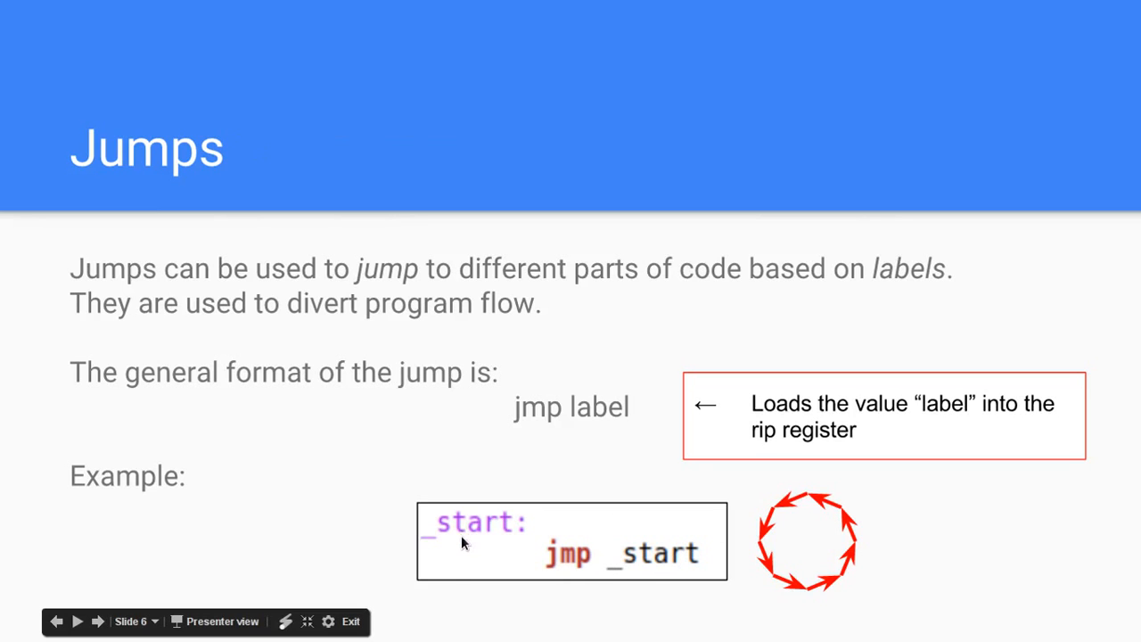
mouse_move(538, 474)
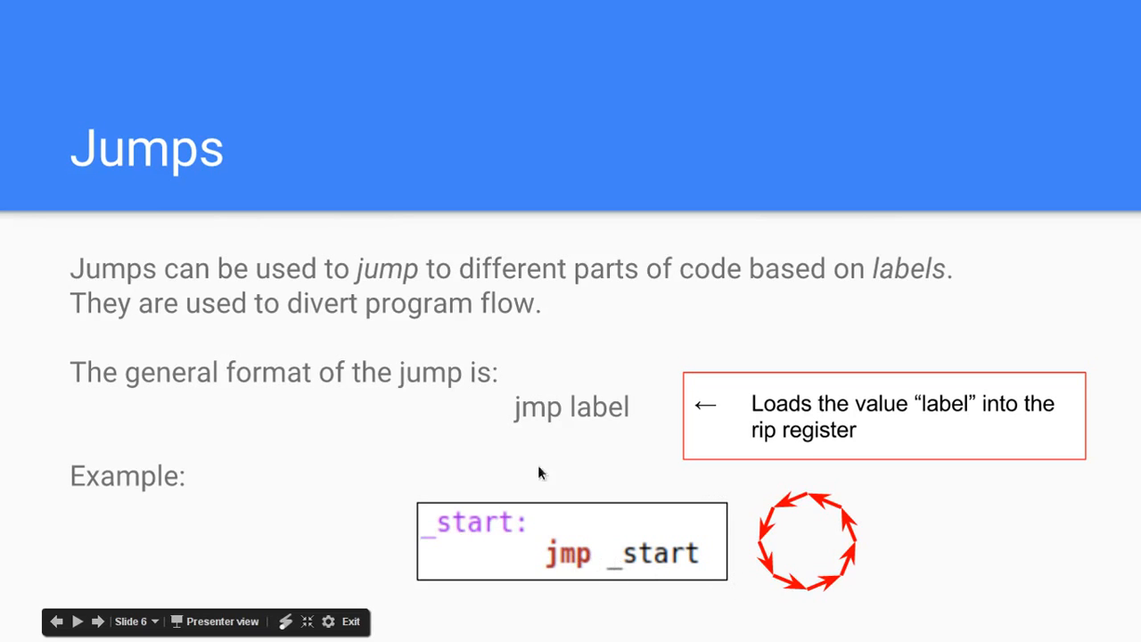
mouse_move(493, 563)
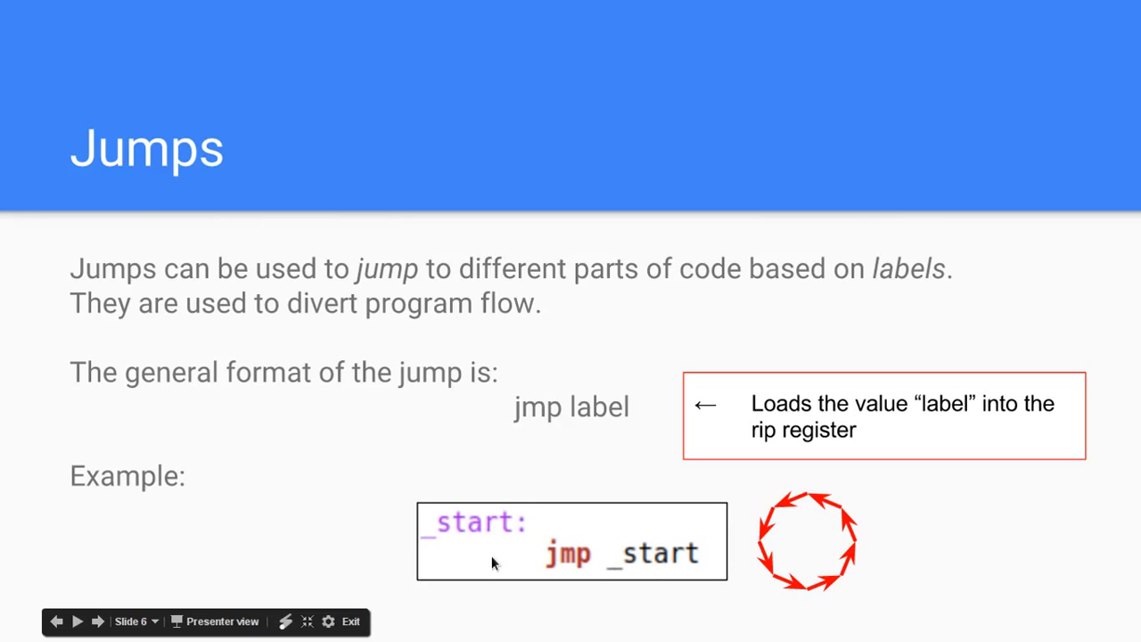
mouse_move(497, 492)
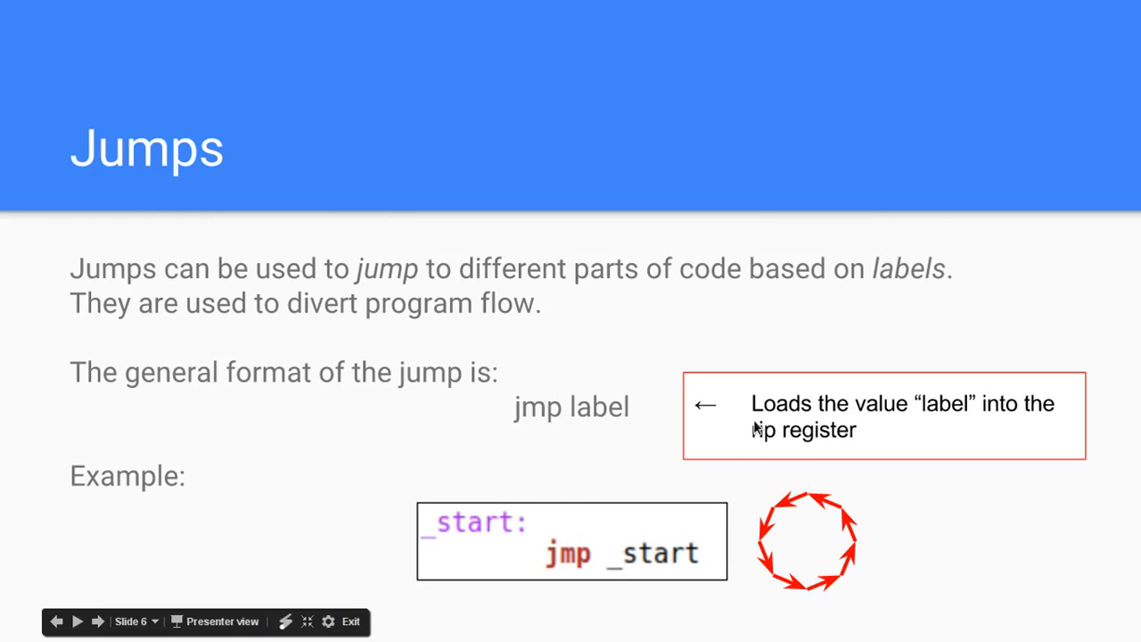
mouse_move(758, 430)
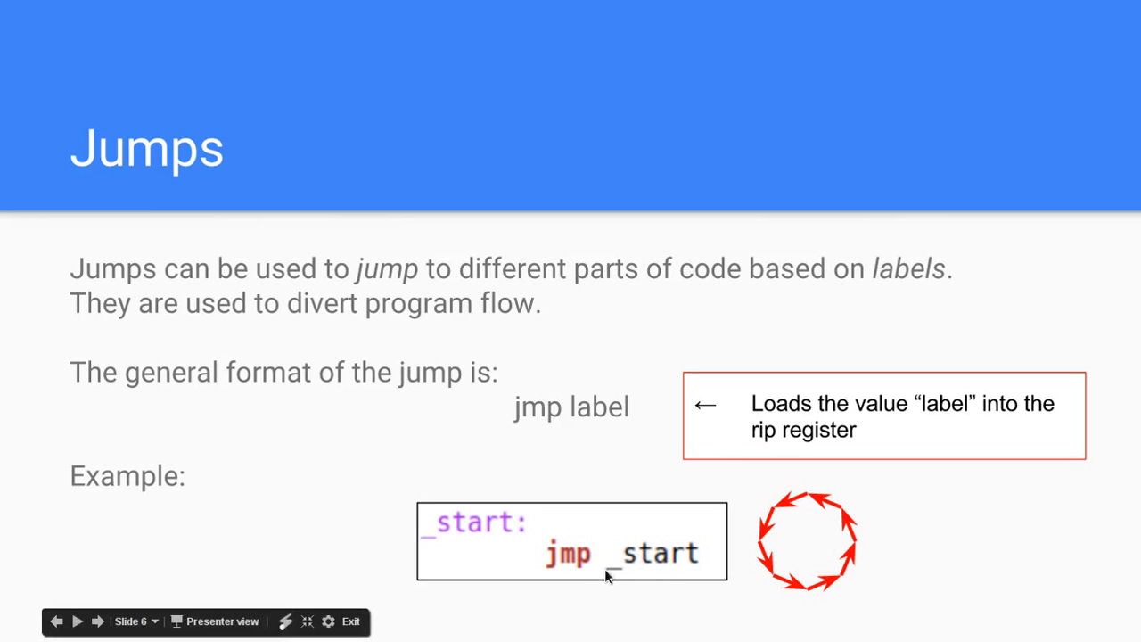
mouse_move(651, 562)
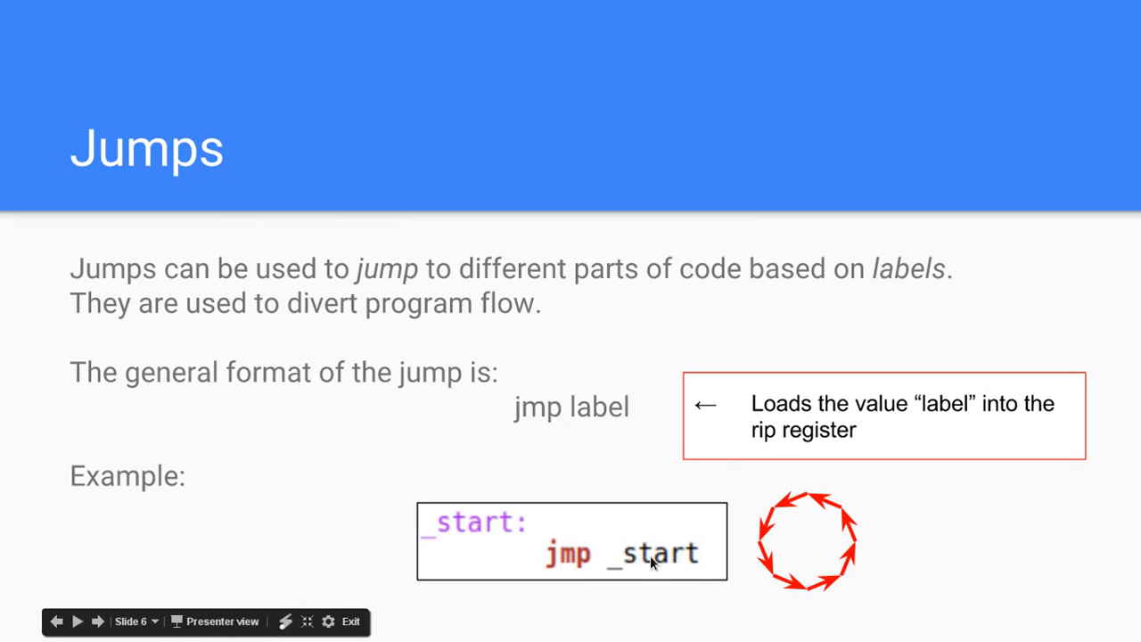
mouse_move(780, 465)
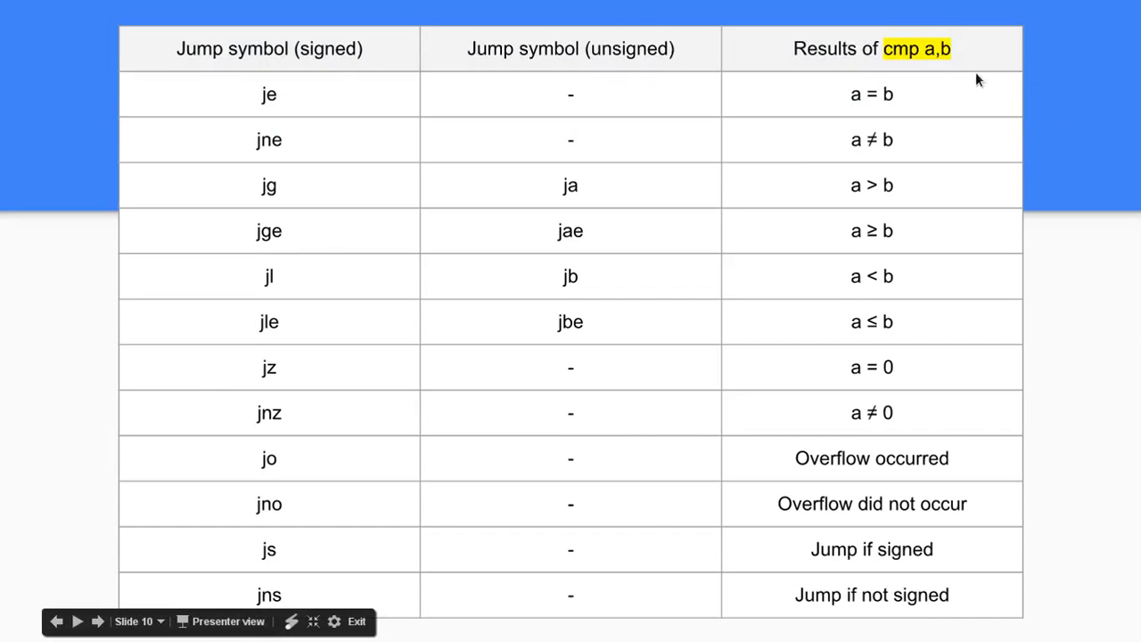
mouse_move(949, 51)
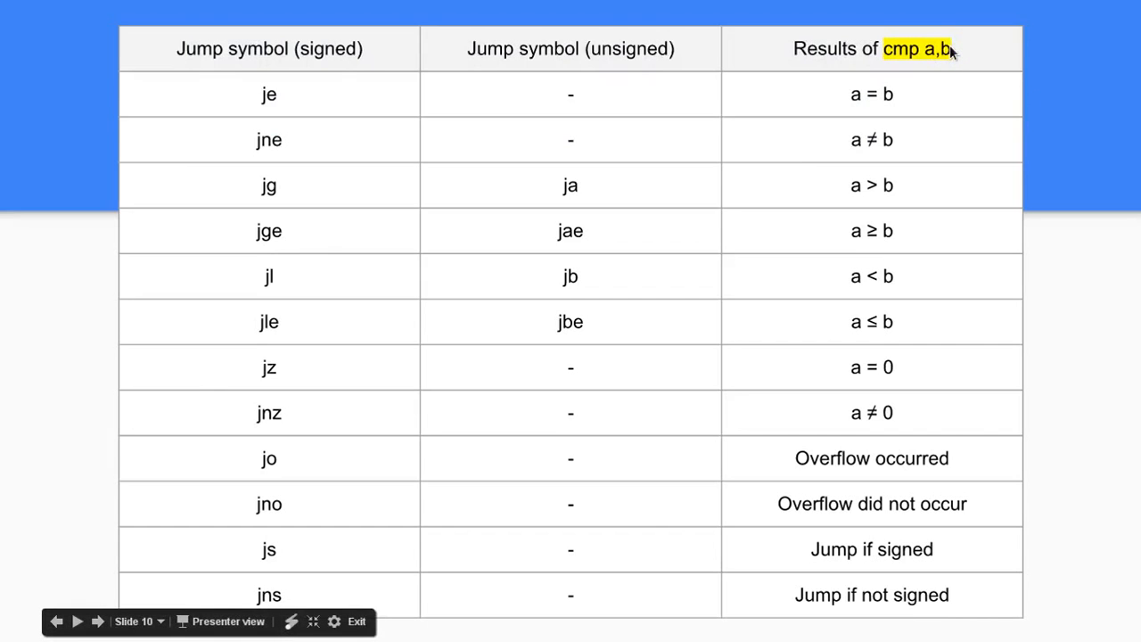
mouse_move(851, 107)
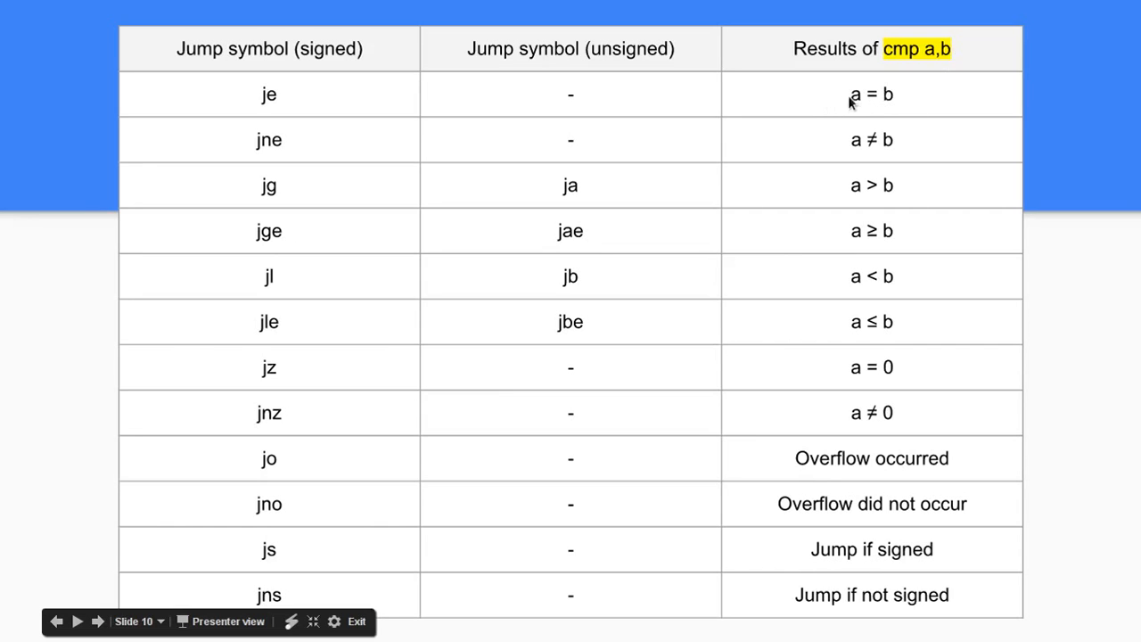
mouse_move(657, 111)
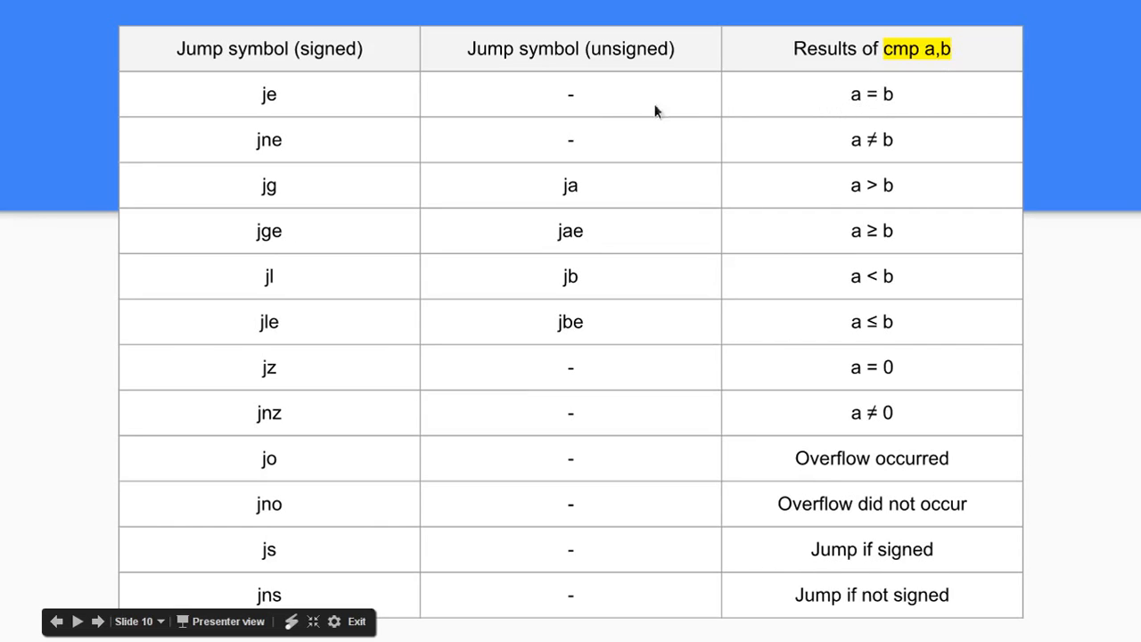
mouse_move(323, 98)
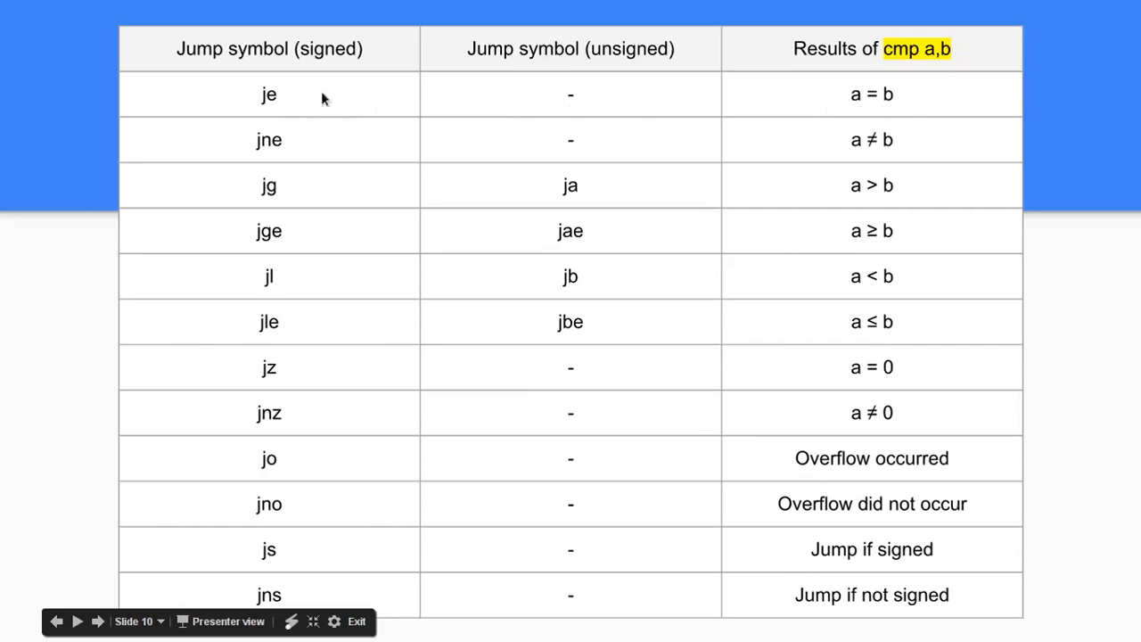
mouse_move(176, 160)
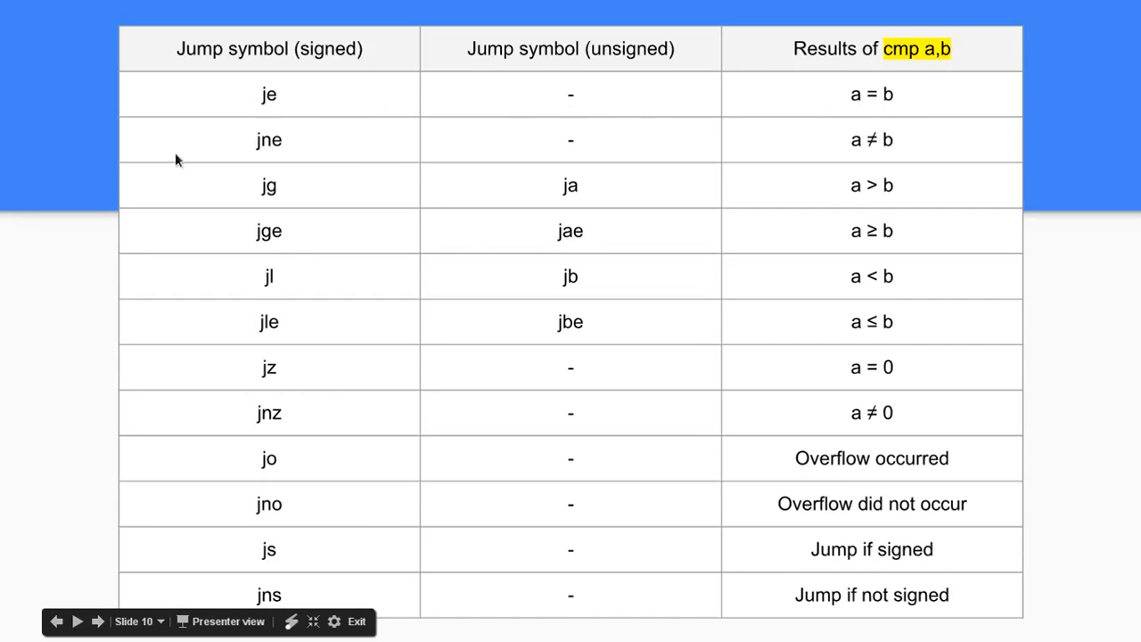
mouse_move(506, 182)
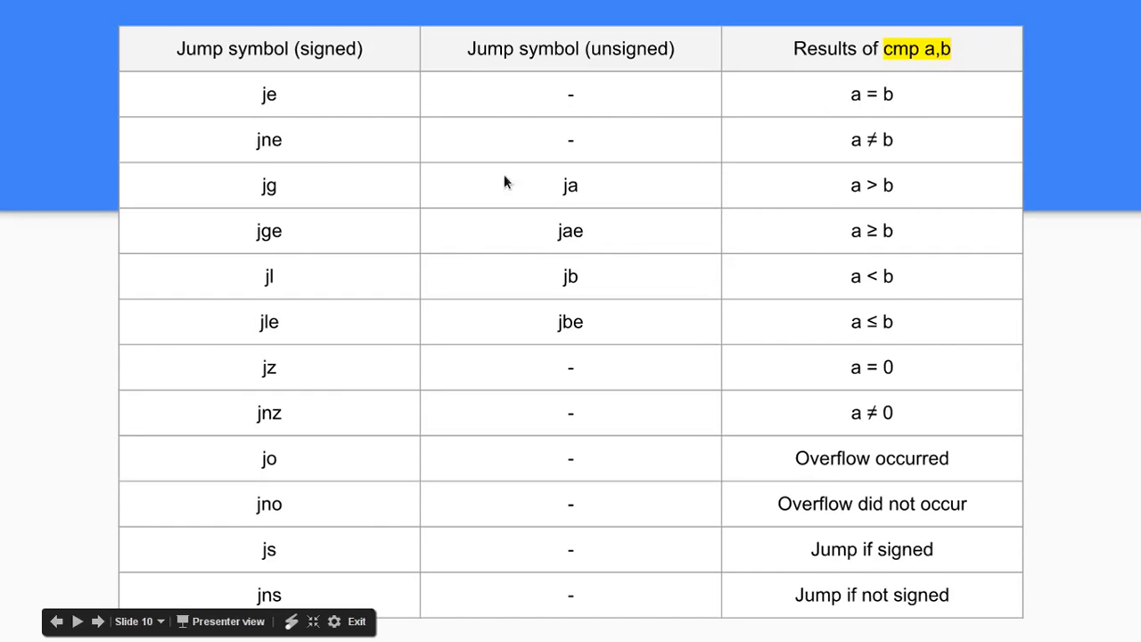
mouse_move(832, 145)
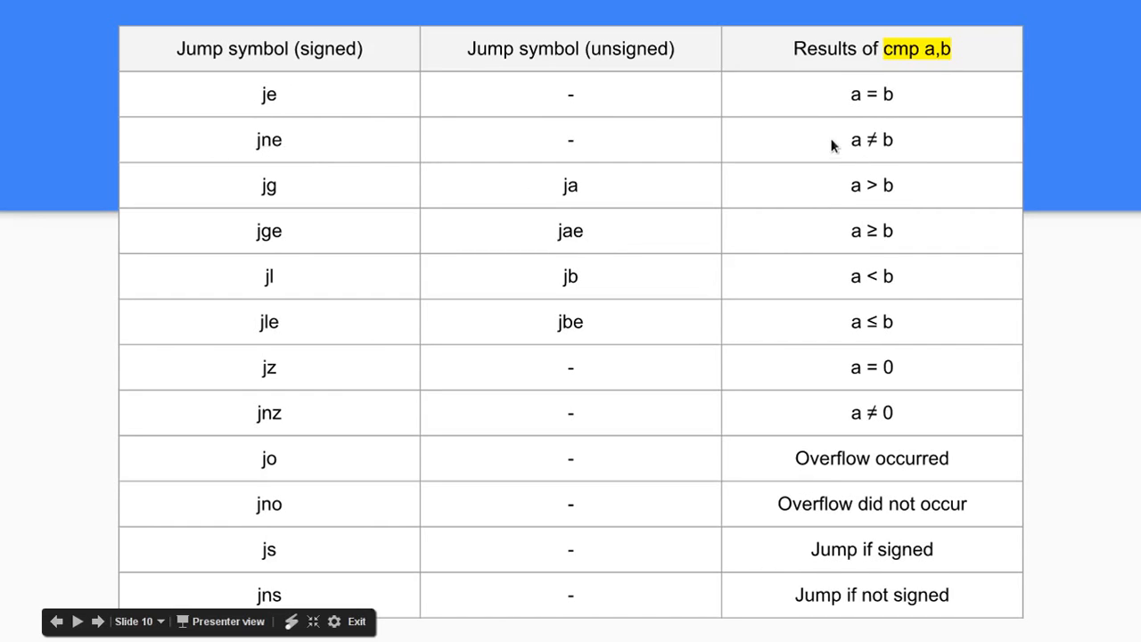
mouse_move(865, 149)
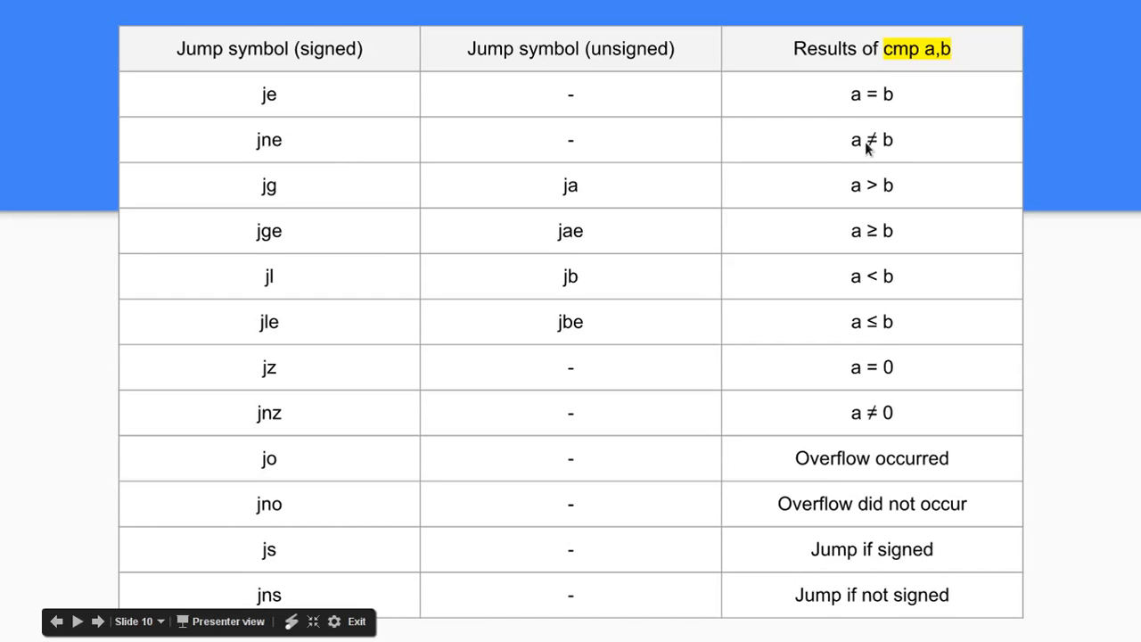
mouse_move(445, 189)
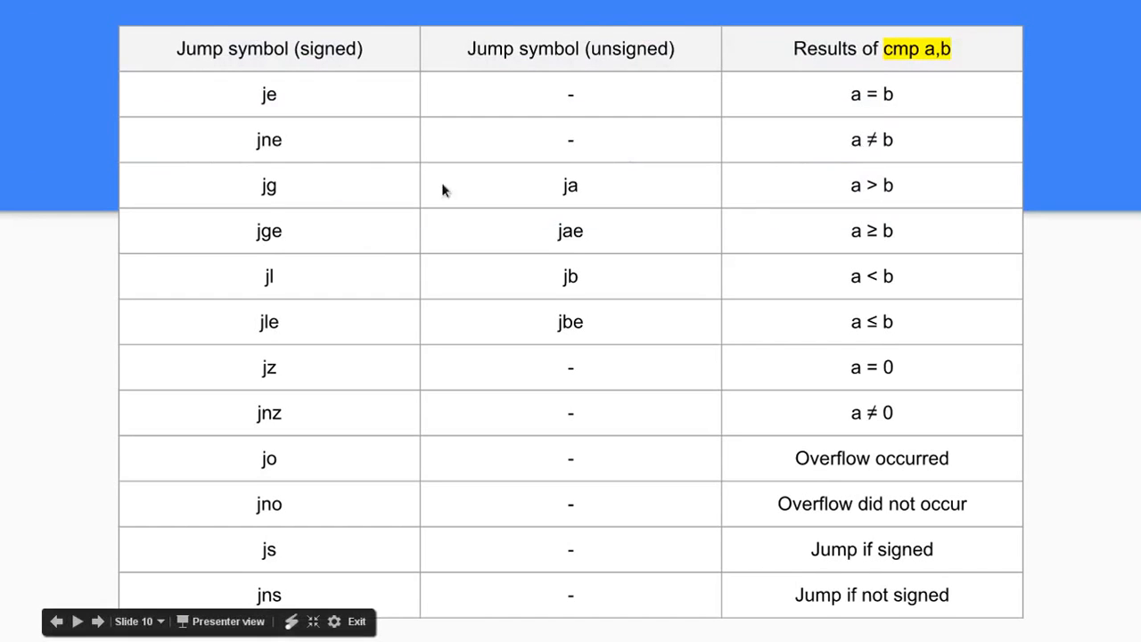
mouse_move(277, 198)
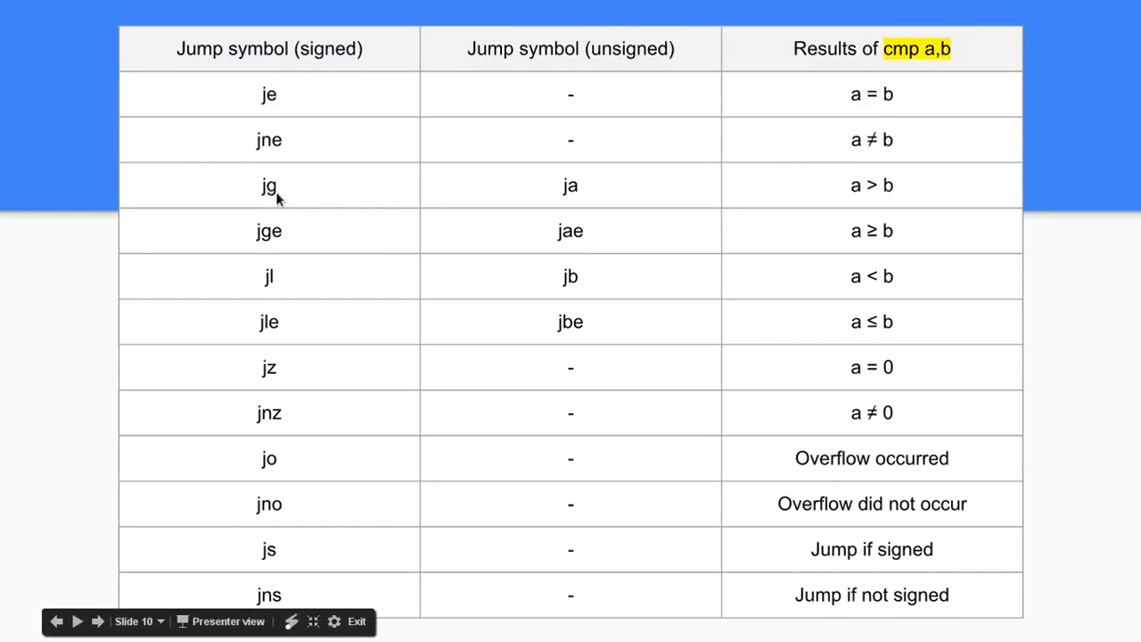
mouse_move(1117, 214)
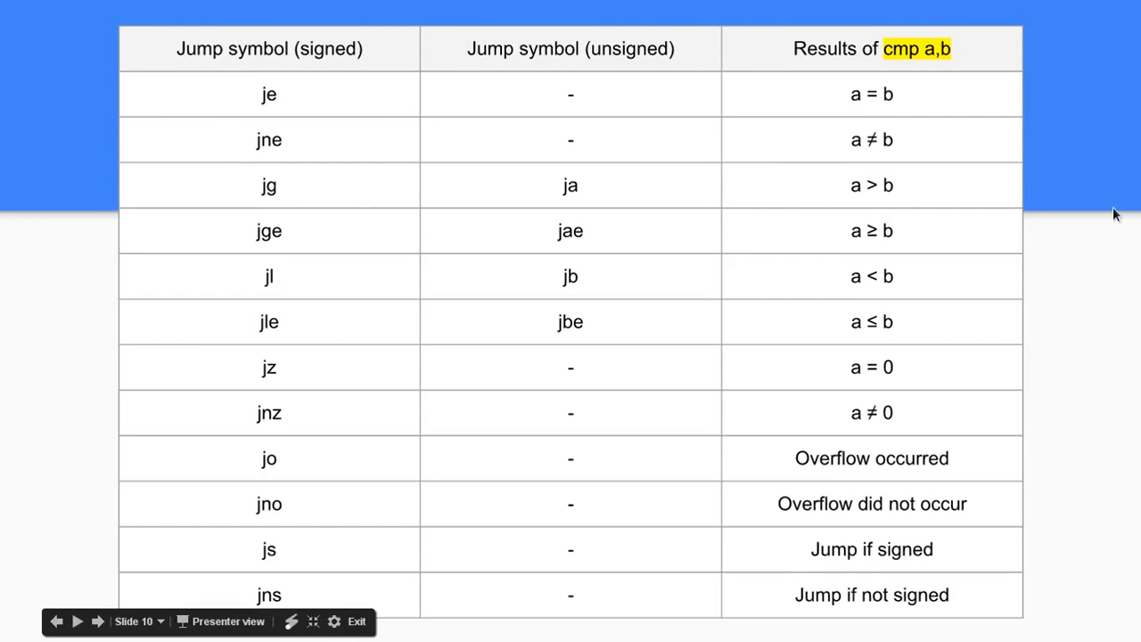
mouse_move(646, 231)
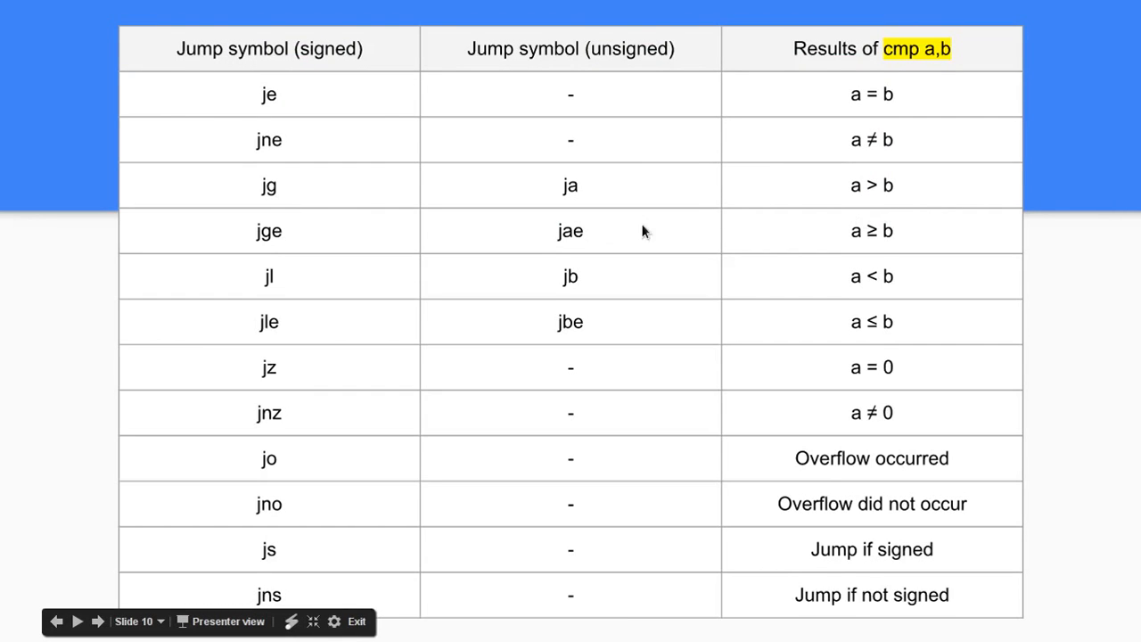
mouse_move(707, 32)
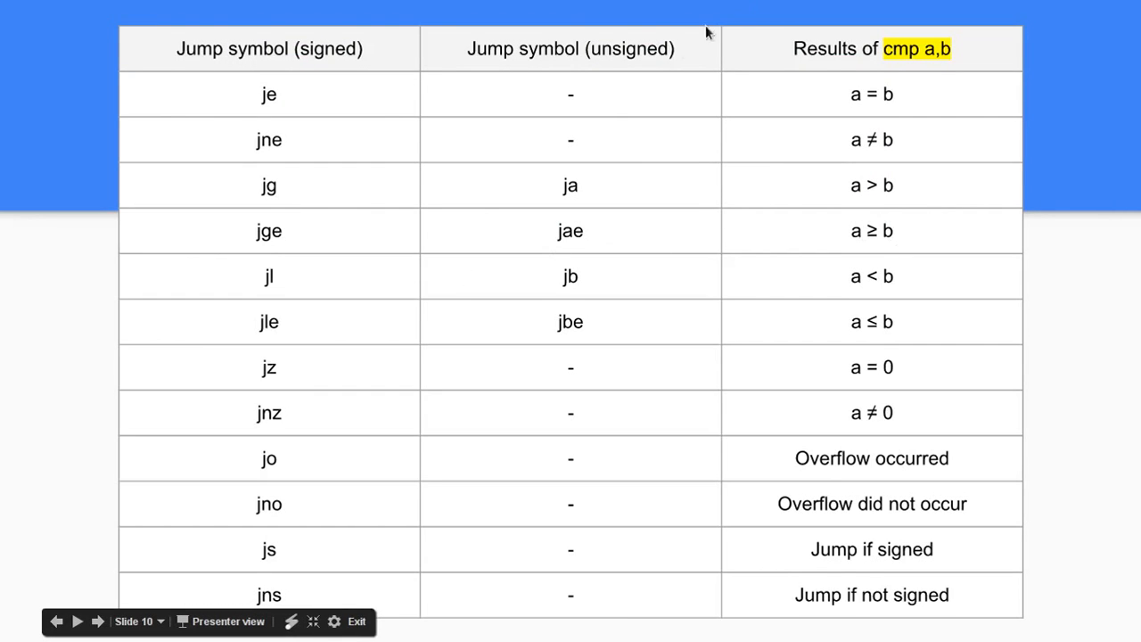
mouse_move(297, 382)
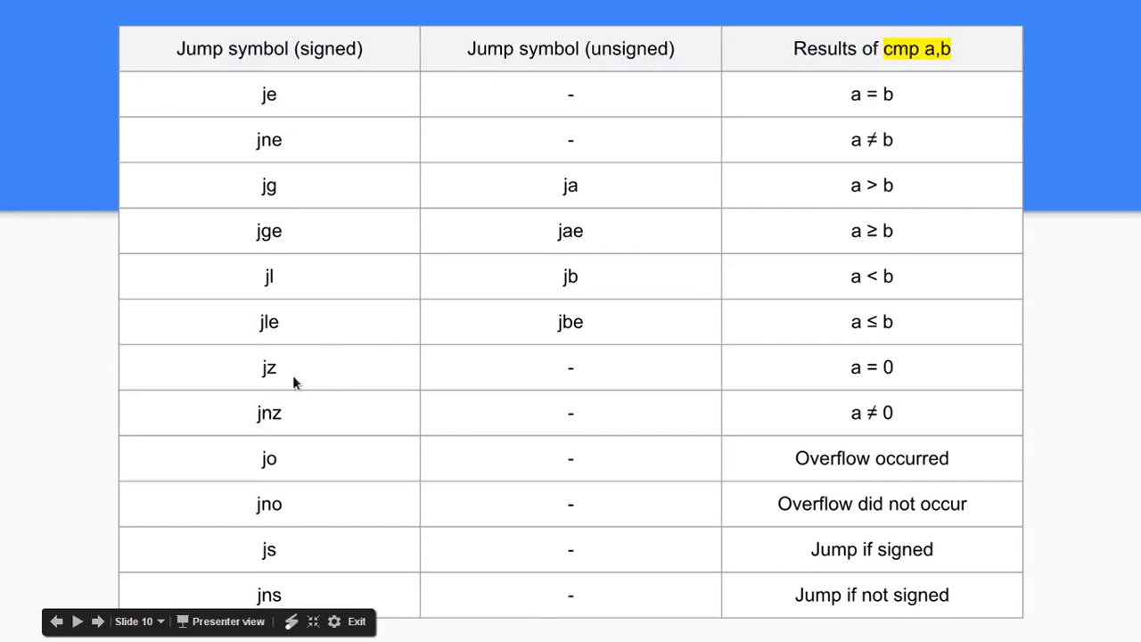
mouse_move(297, 384)
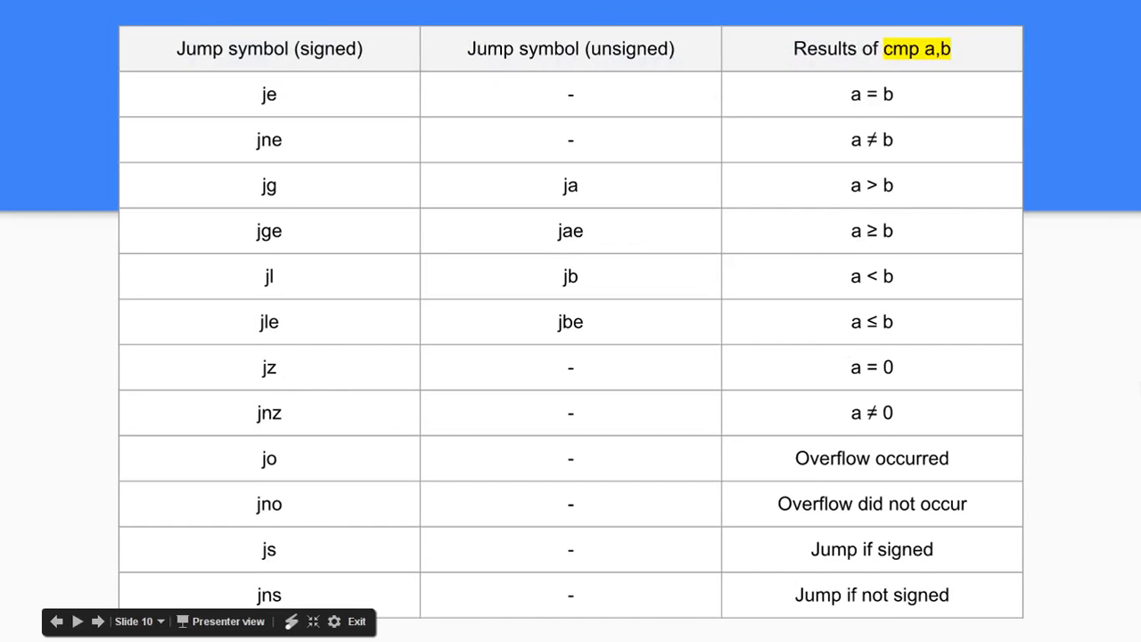
mouse_move(321, 474)
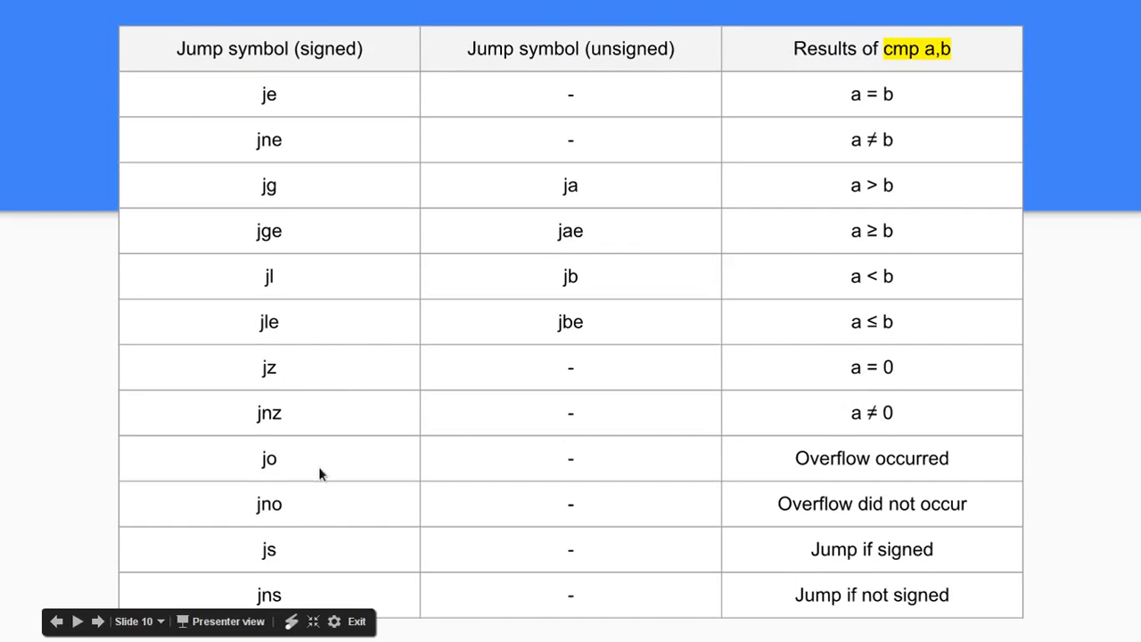
mouse_move(382, 599)
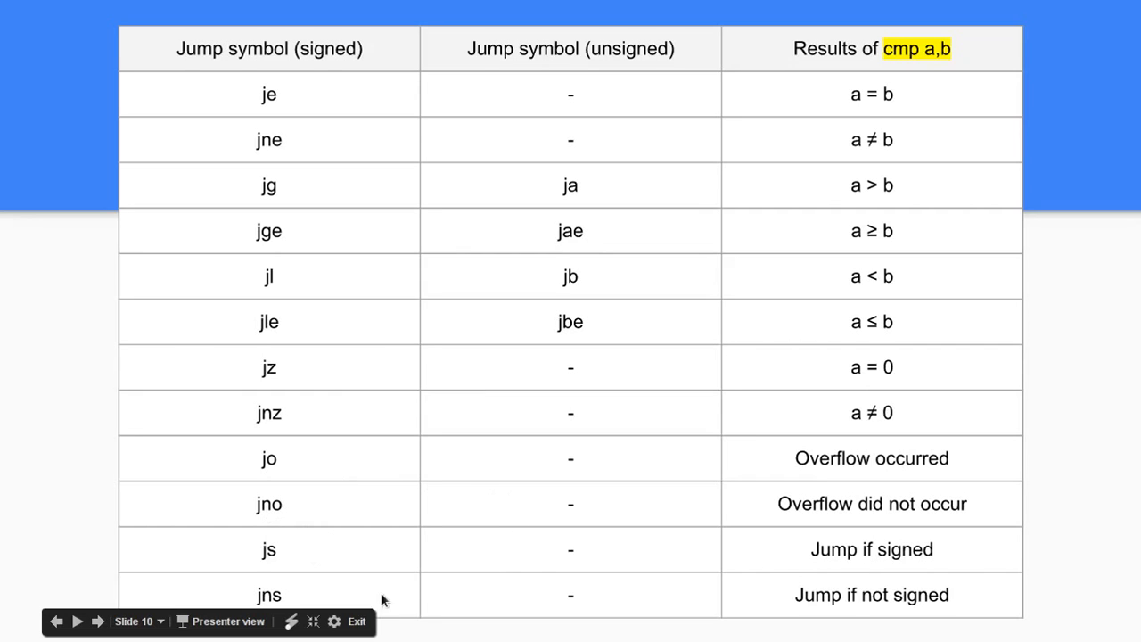
mouse_move(501, 470)
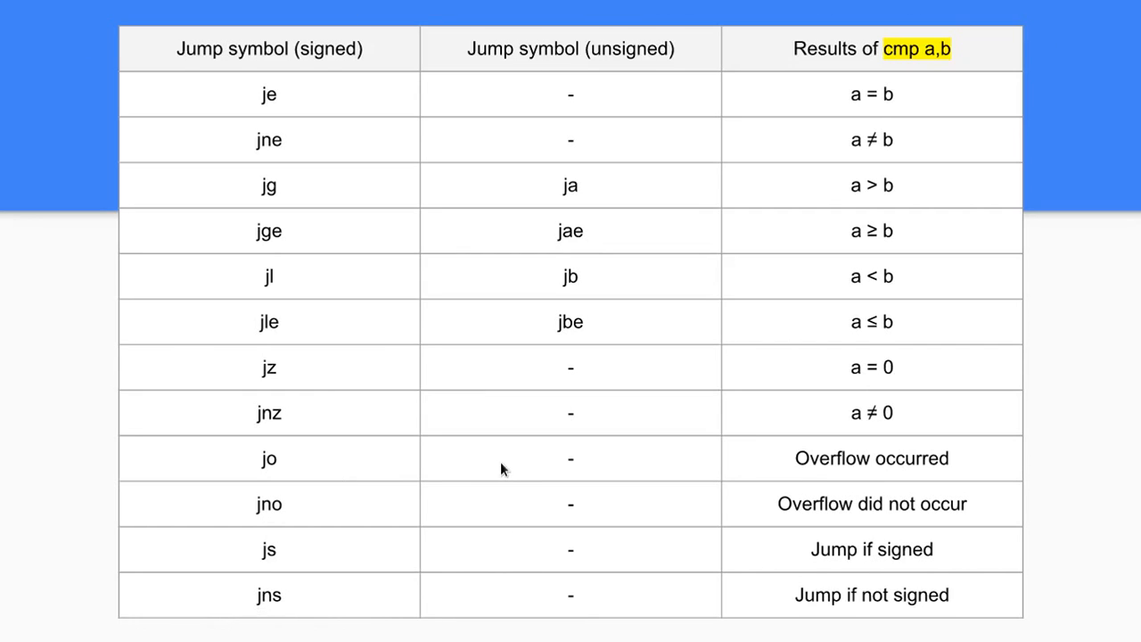
mouse_move(506, 264)
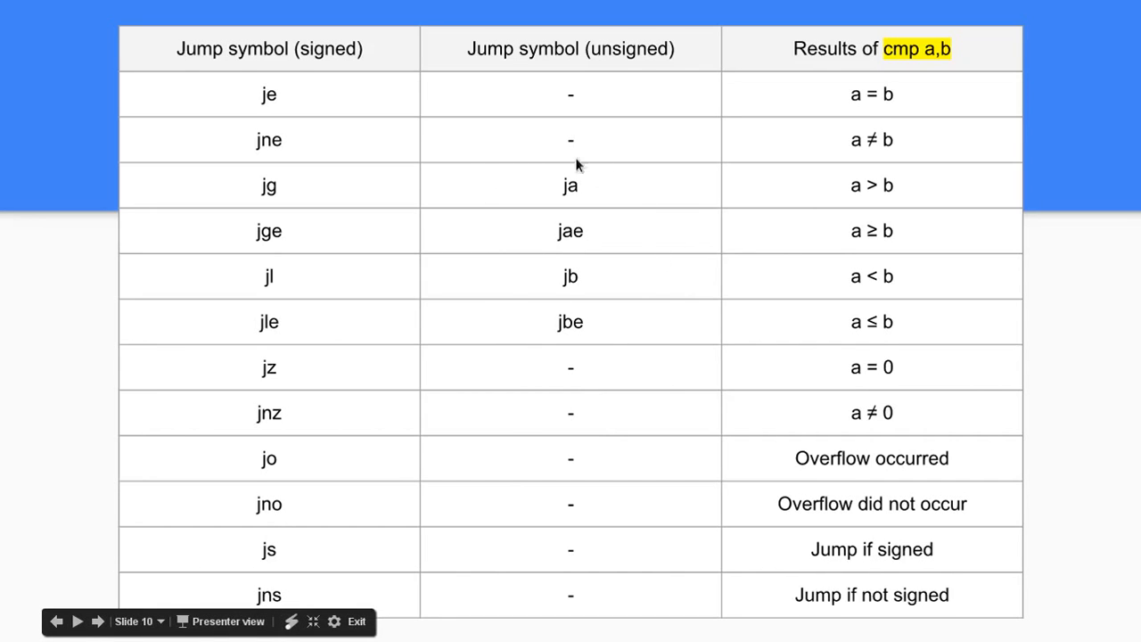
mouse_move(642, 234)
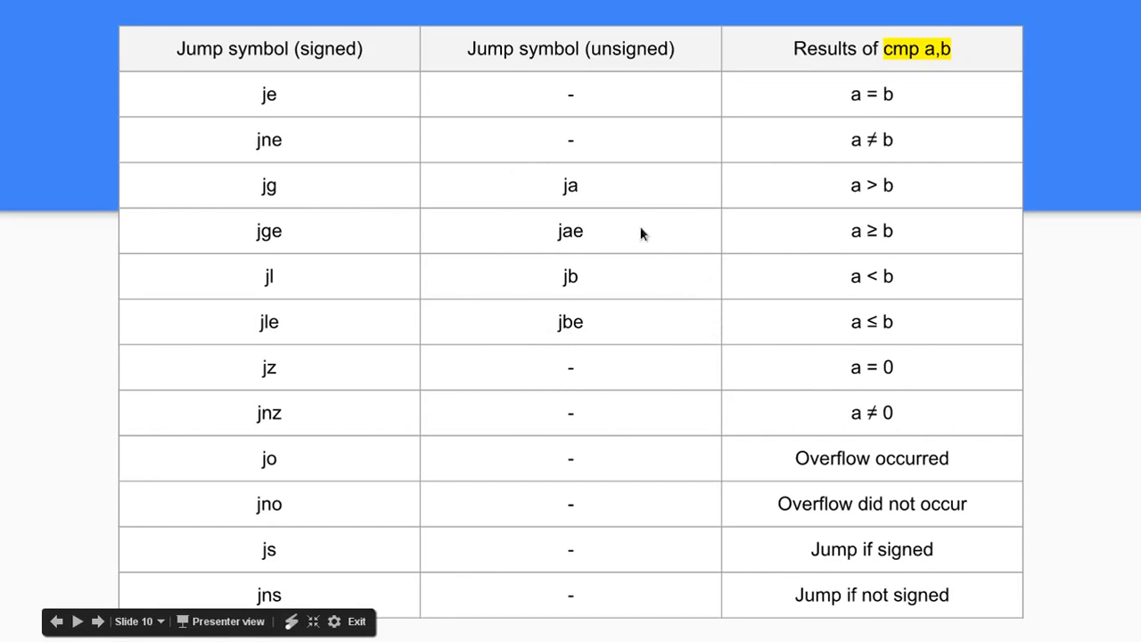
mouse_move(566, 219)
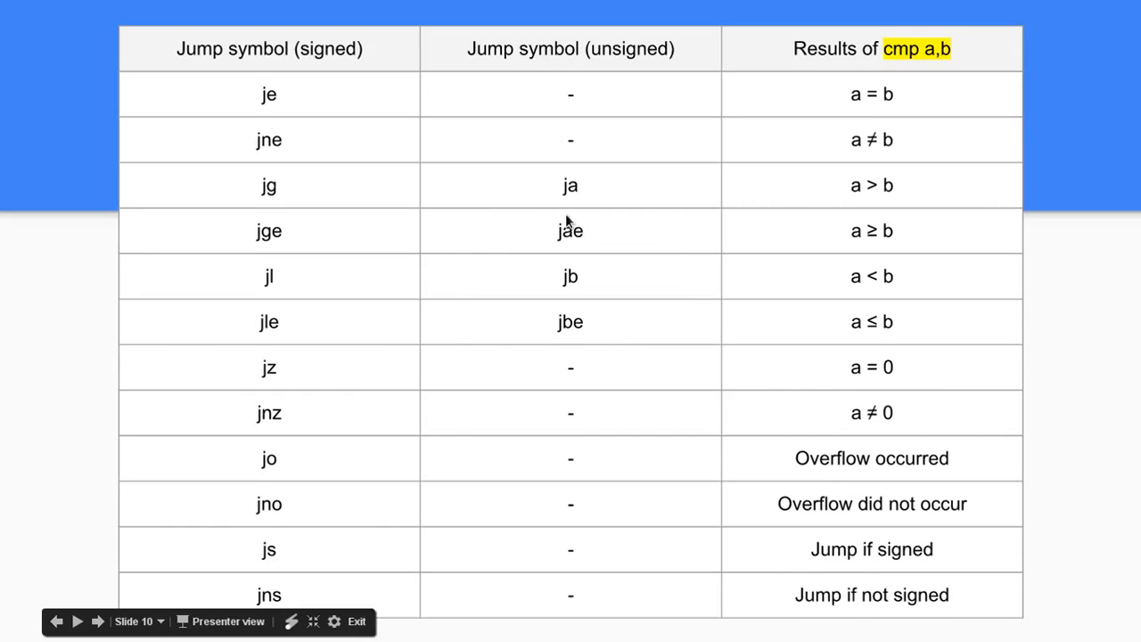
mouse_move(283, 222)
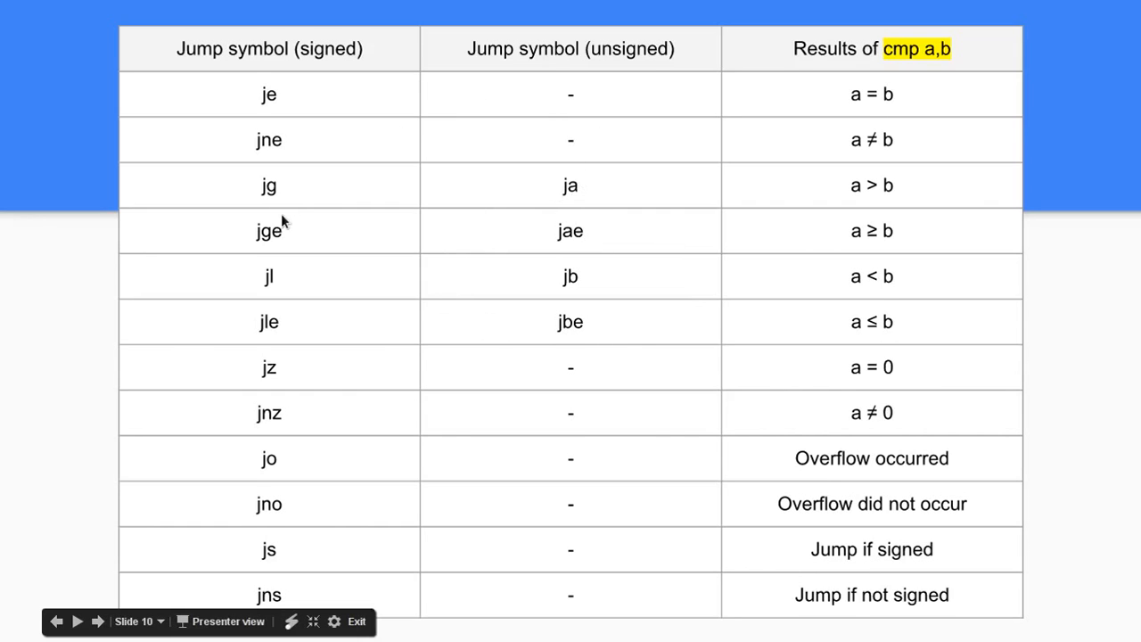
mouse_move(539, 205)
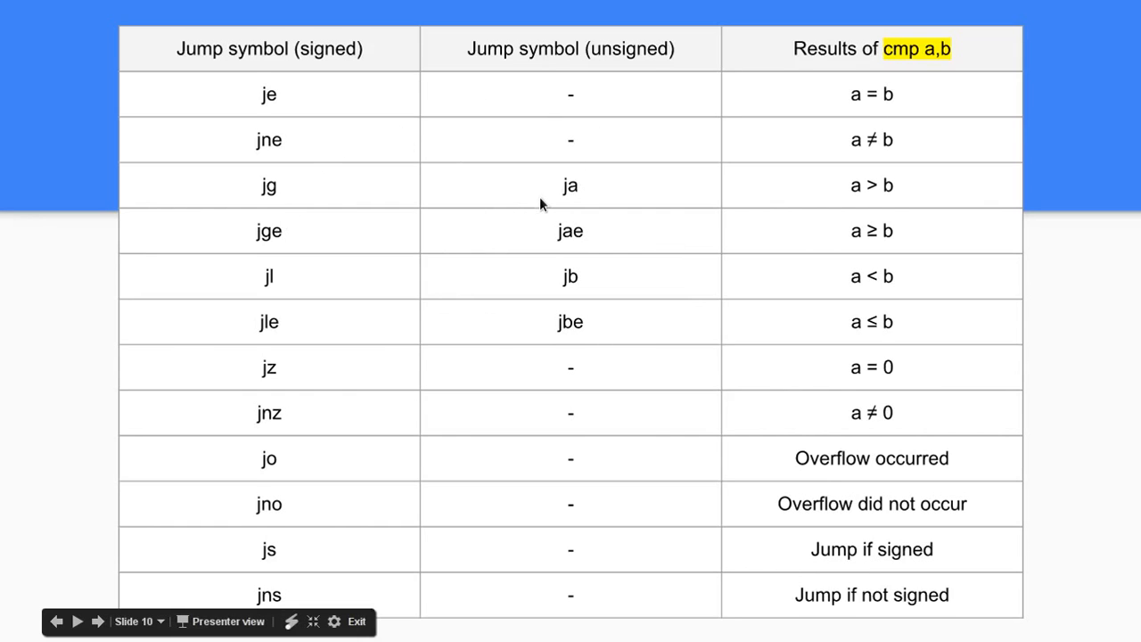
mouse_move(596, 182)
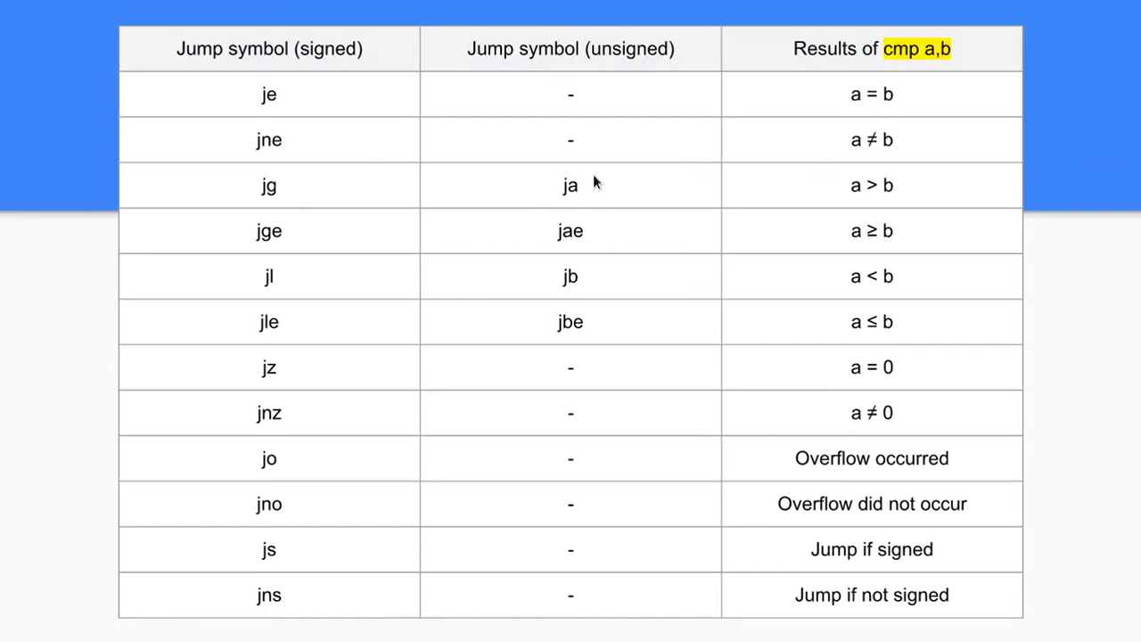
mouse_move(232, 482)
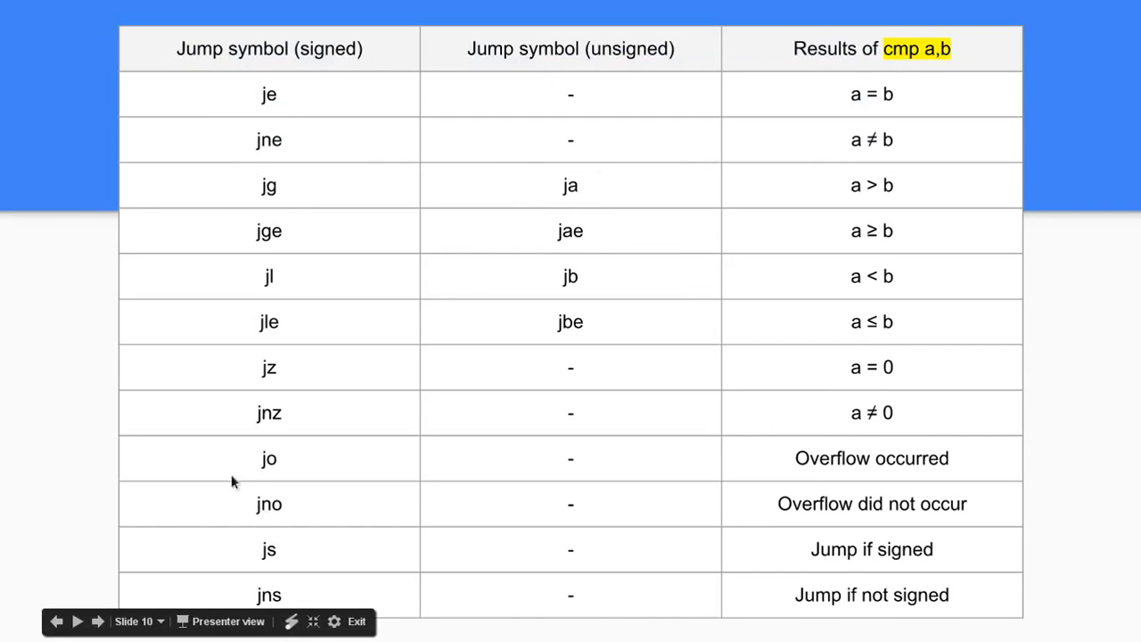
mouse_move(528, 232)
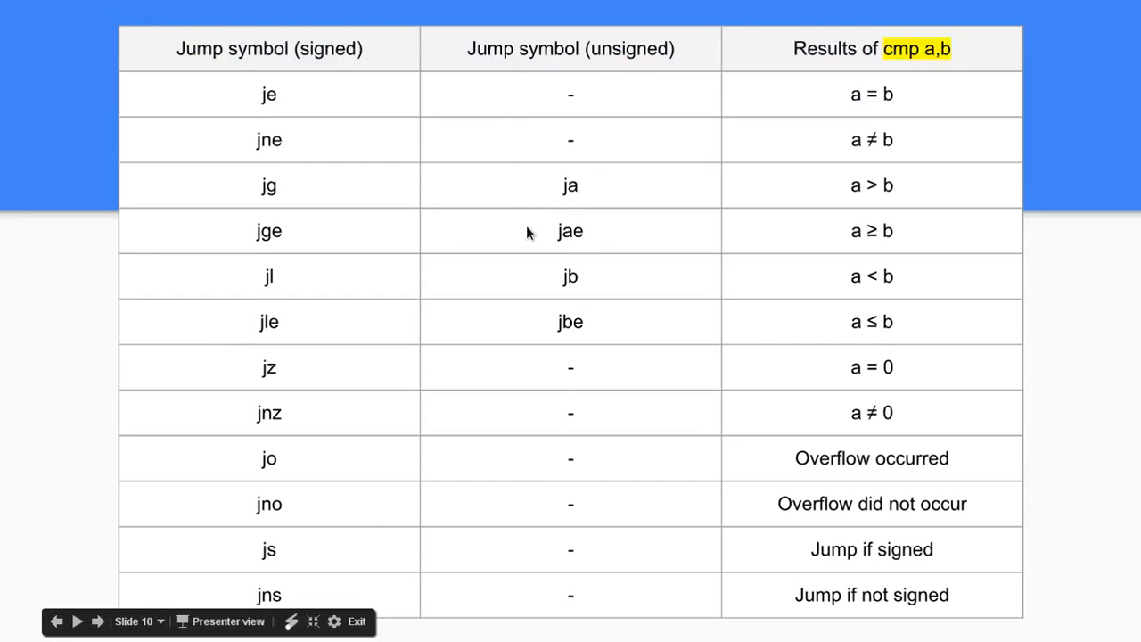
mouse_move(602, 145)
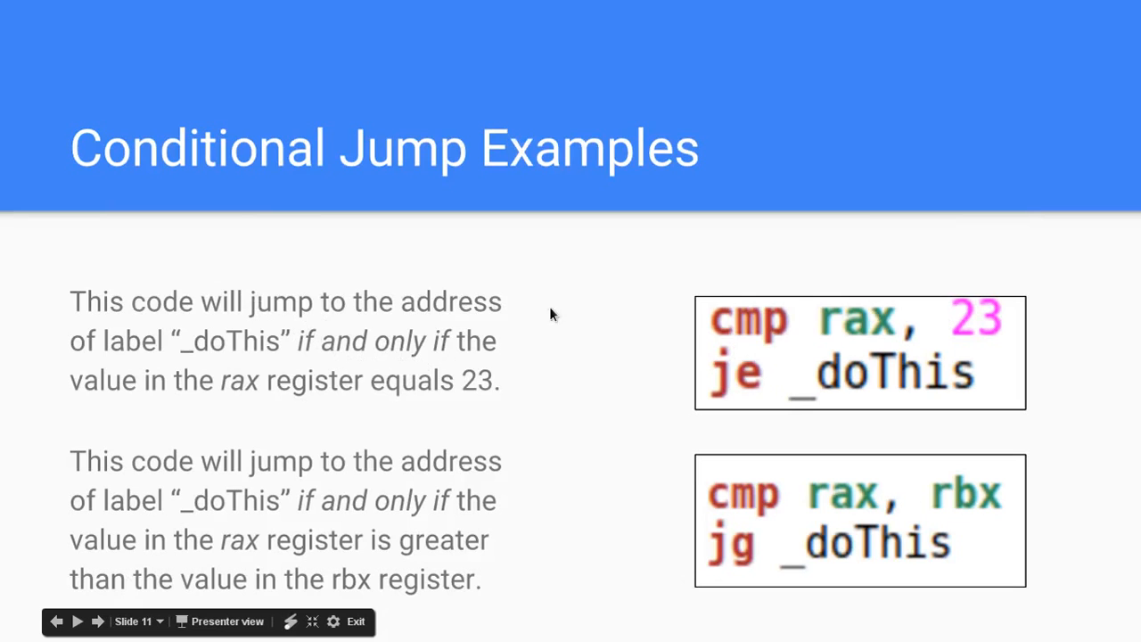
mouse_move(198, 351)
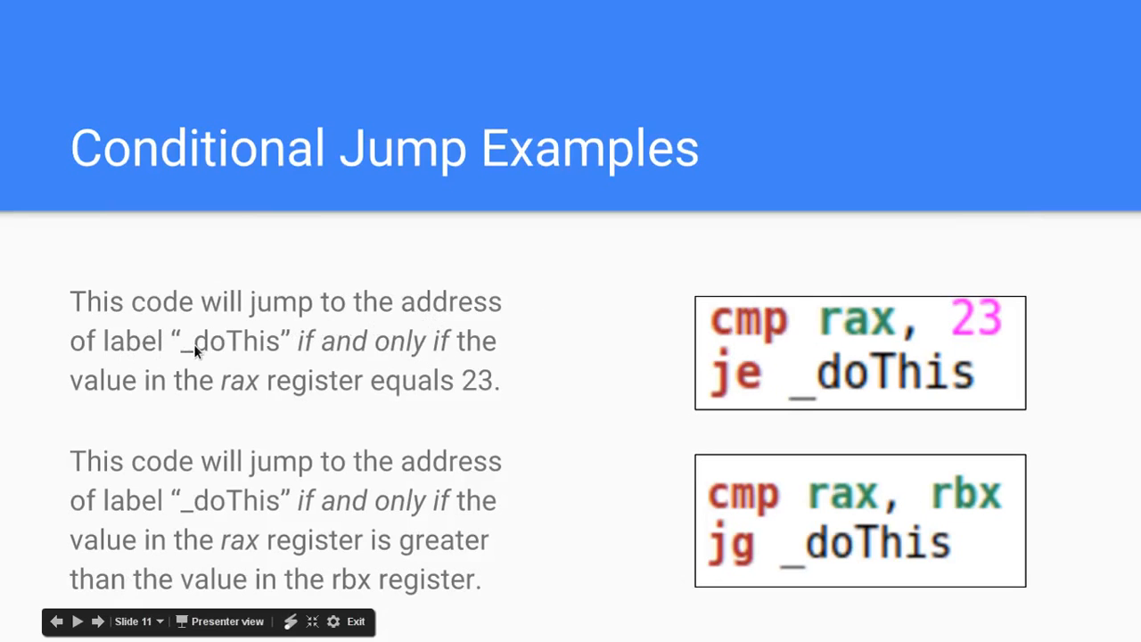
mouse_move(758, 330)
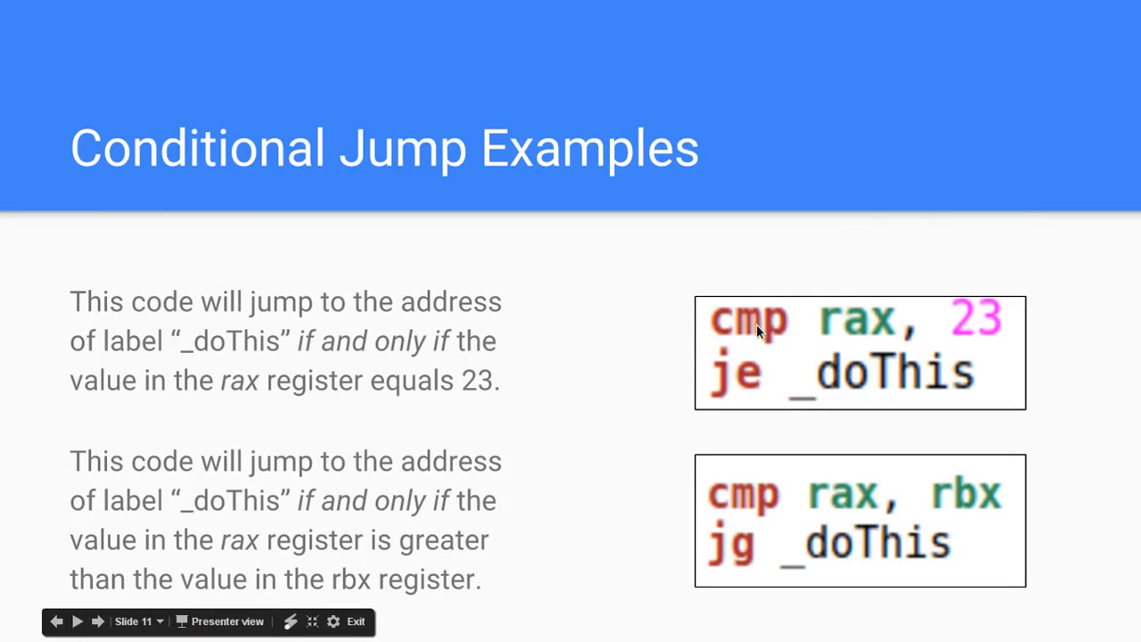
mouse_move(769, 399)
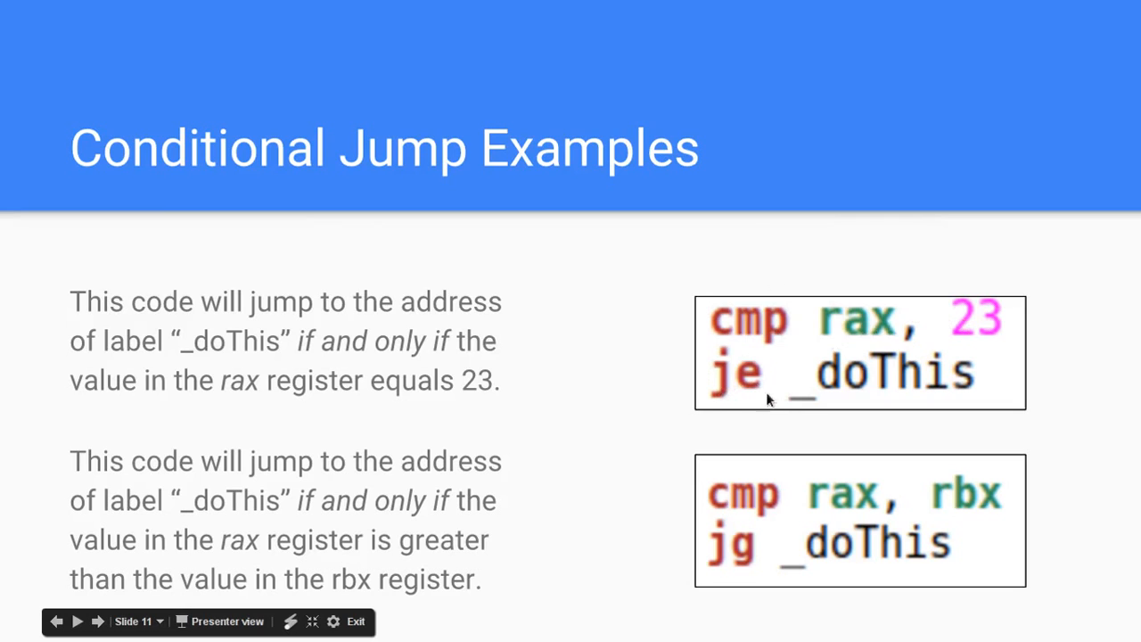
mouse_move(861, 377)
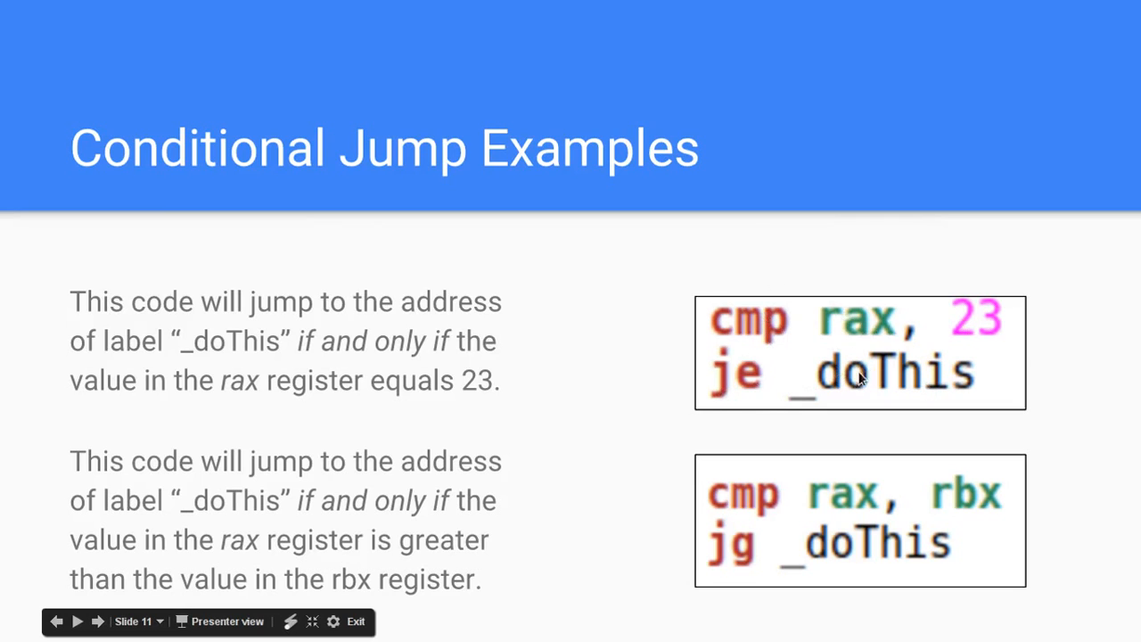
mouse_move(997, 340)
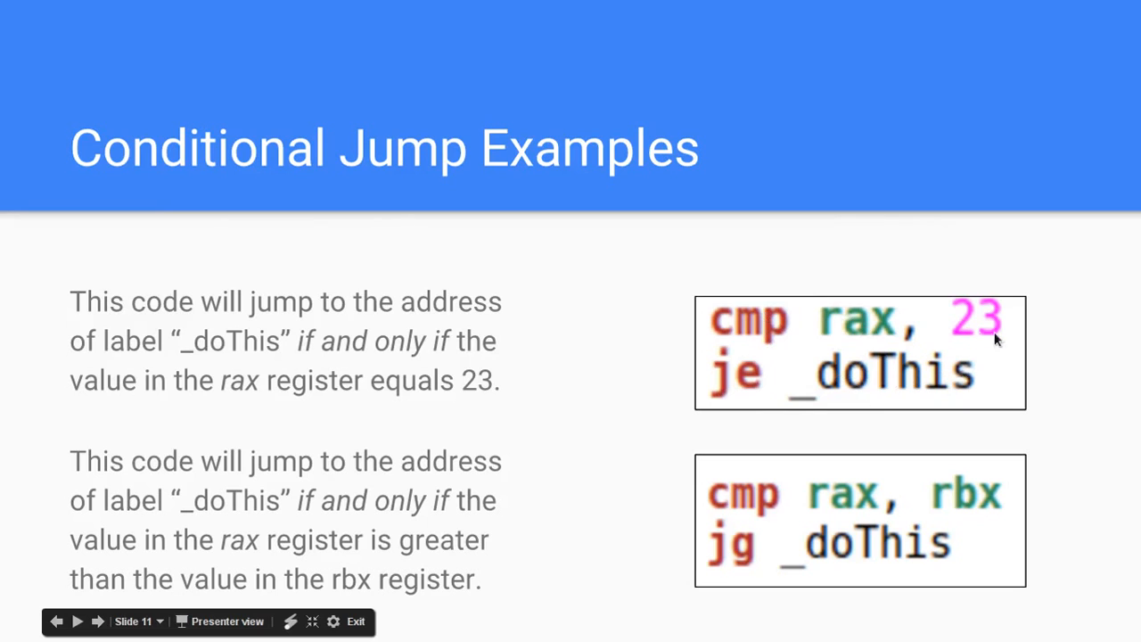
mouse_move(6, 484)
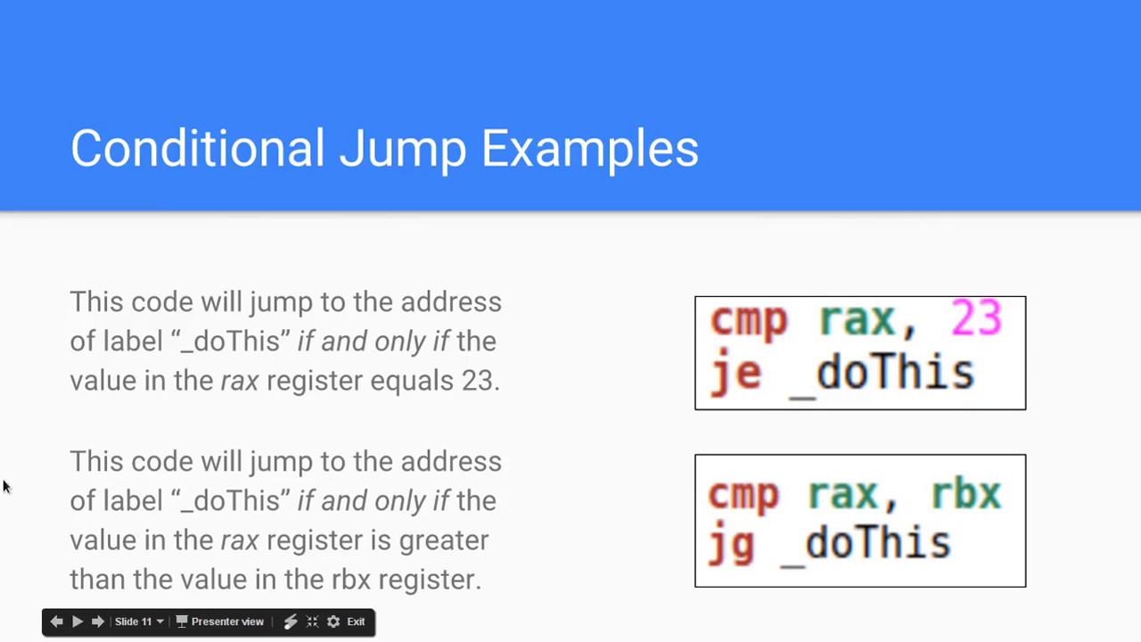
mouse_move(208, 523)
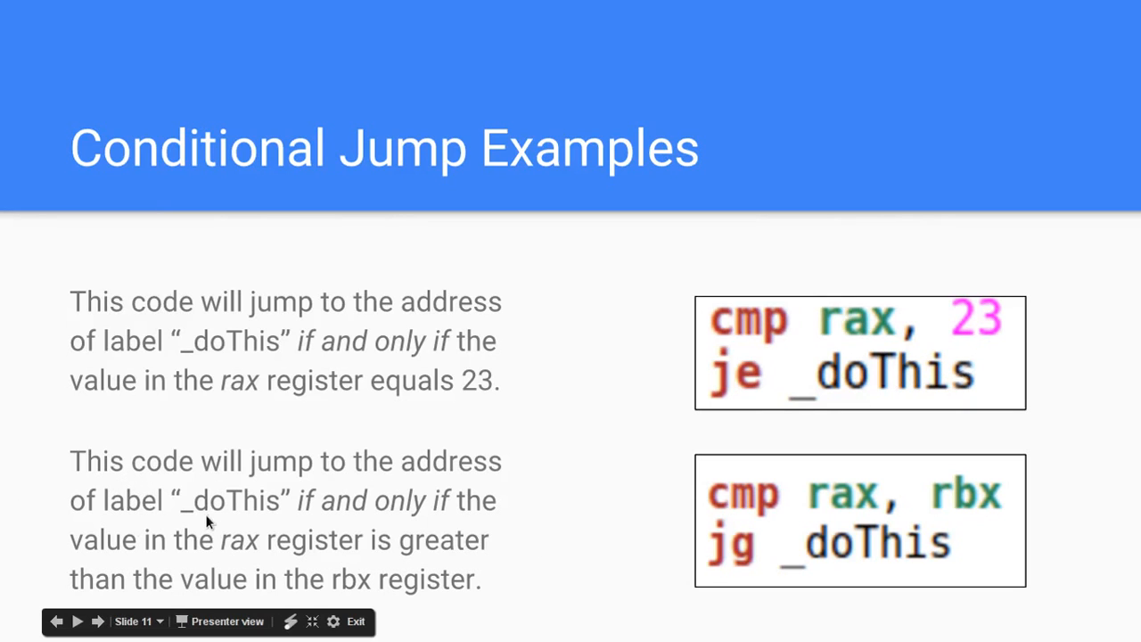
mouse_move(838, 498)
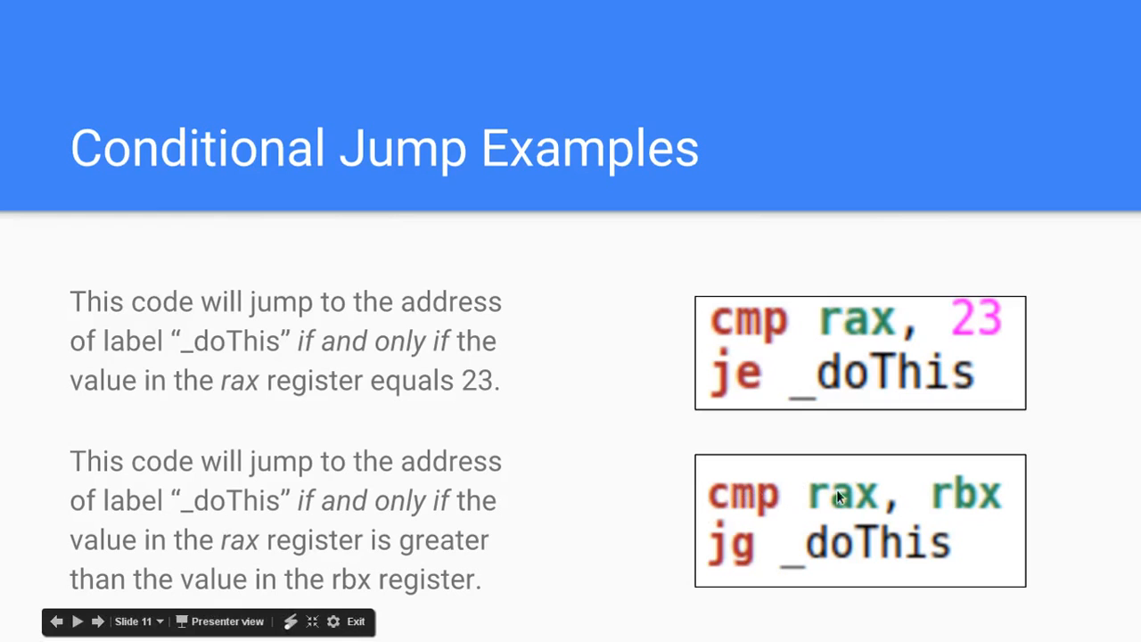
mouse_move(972, 521)
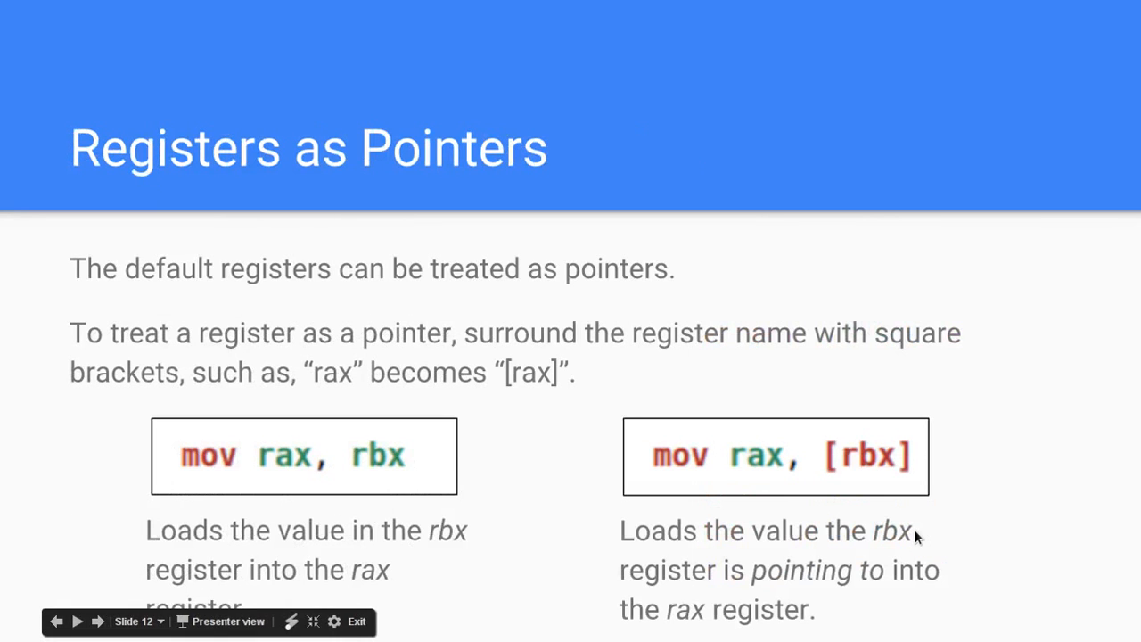
mouse_move(5, 323)
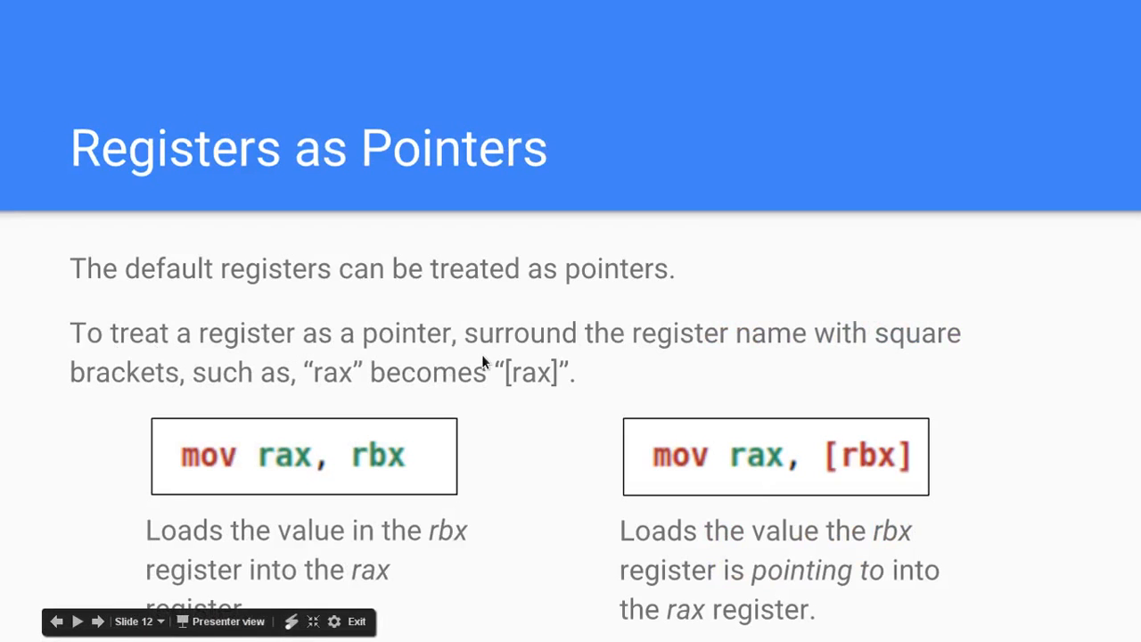
mouse_move(664, 277)
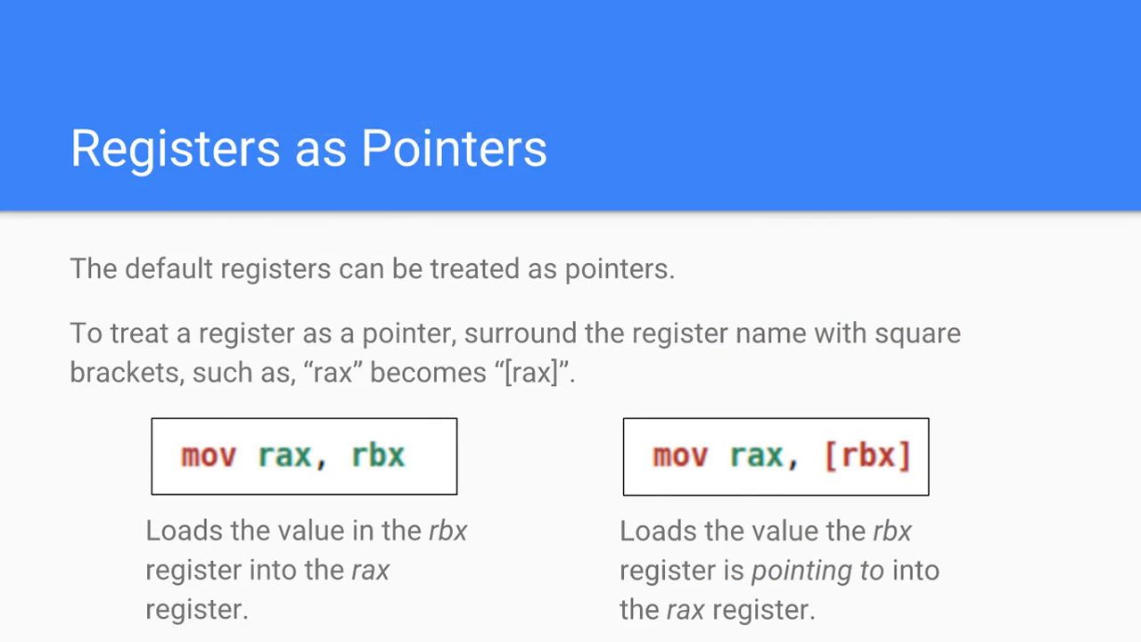
mouse_move(287, 493)
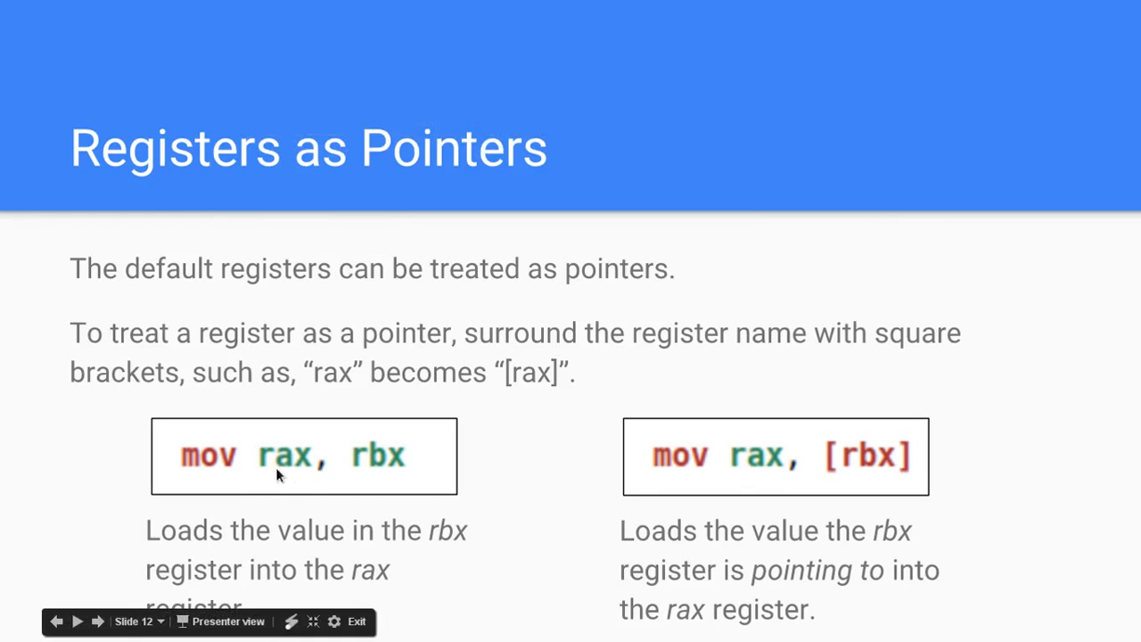
mouse_move(4, 533)
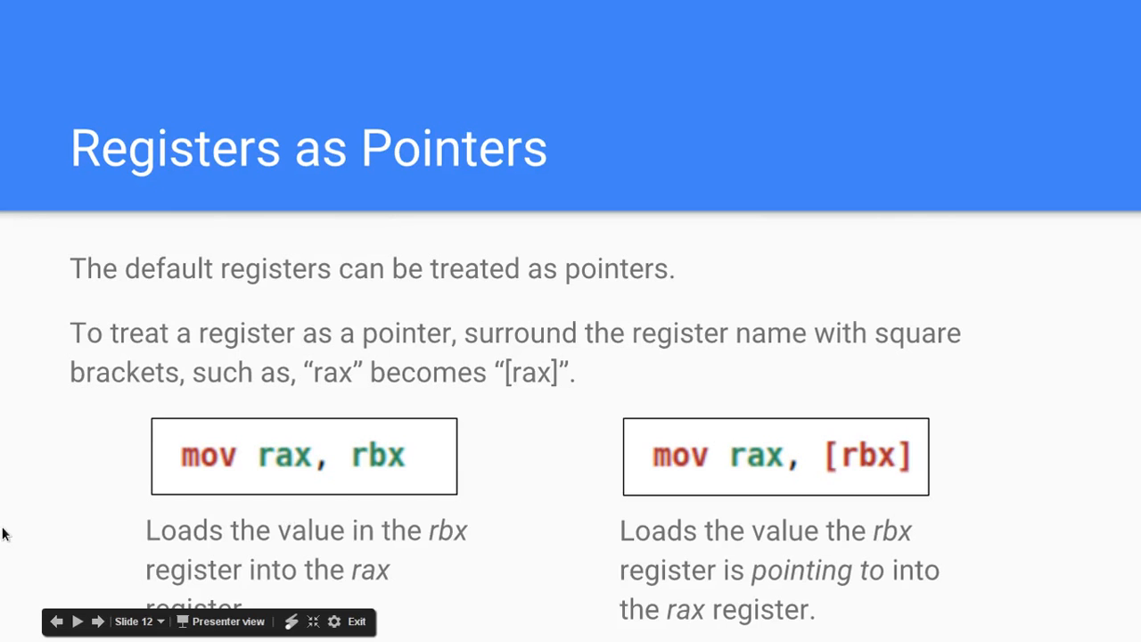
mouse_move(1023, 541)
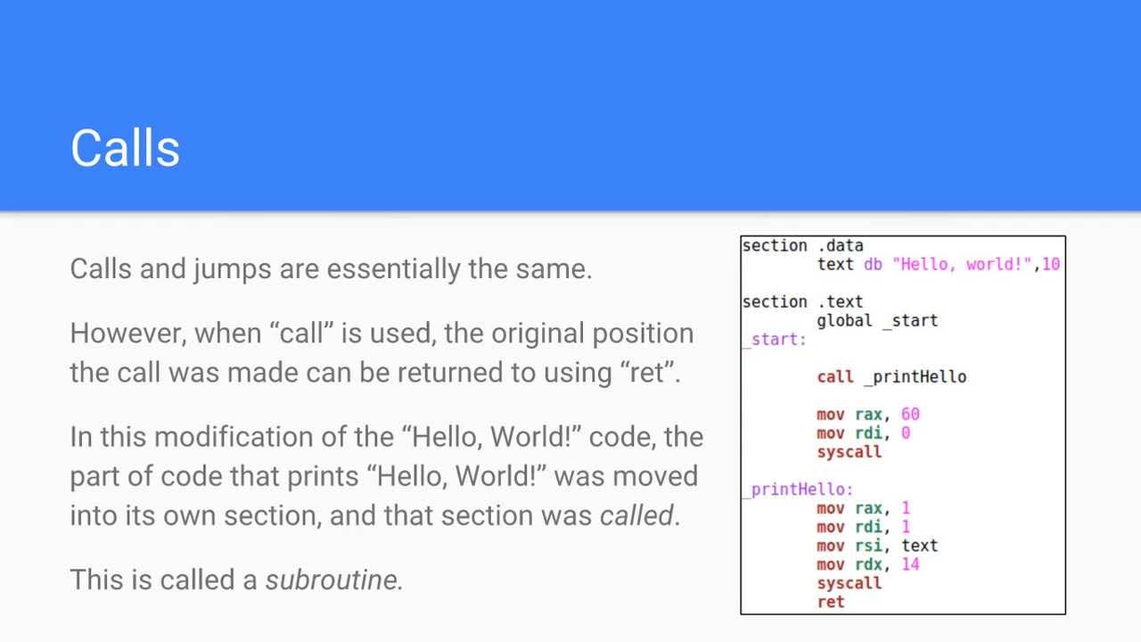
mouse_move(794, 523)
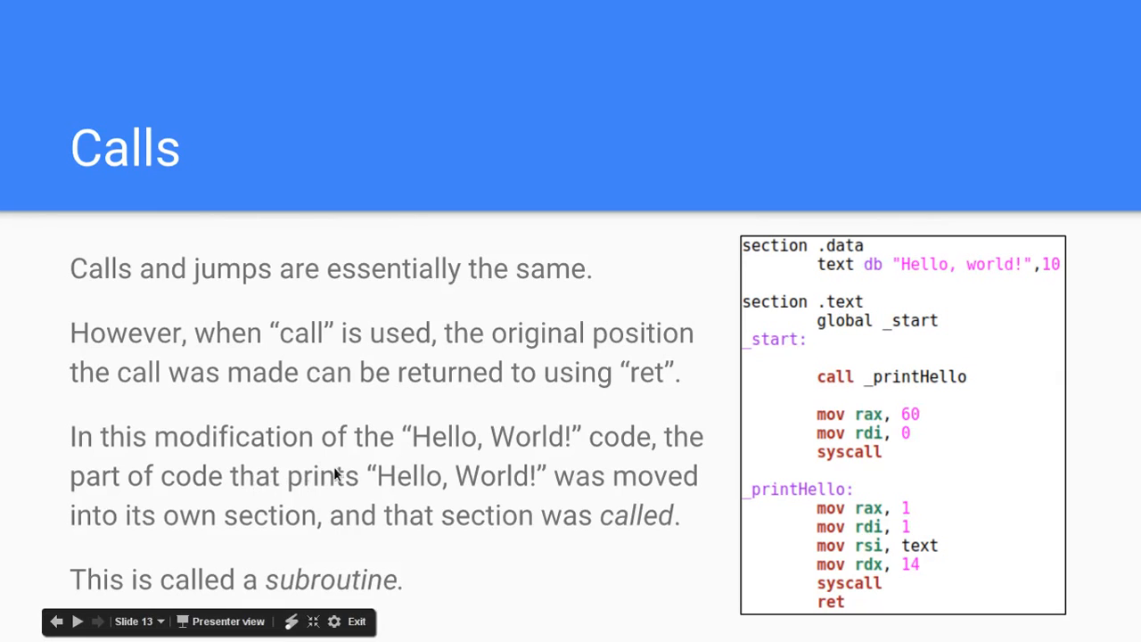
mouse_move(206, 524)
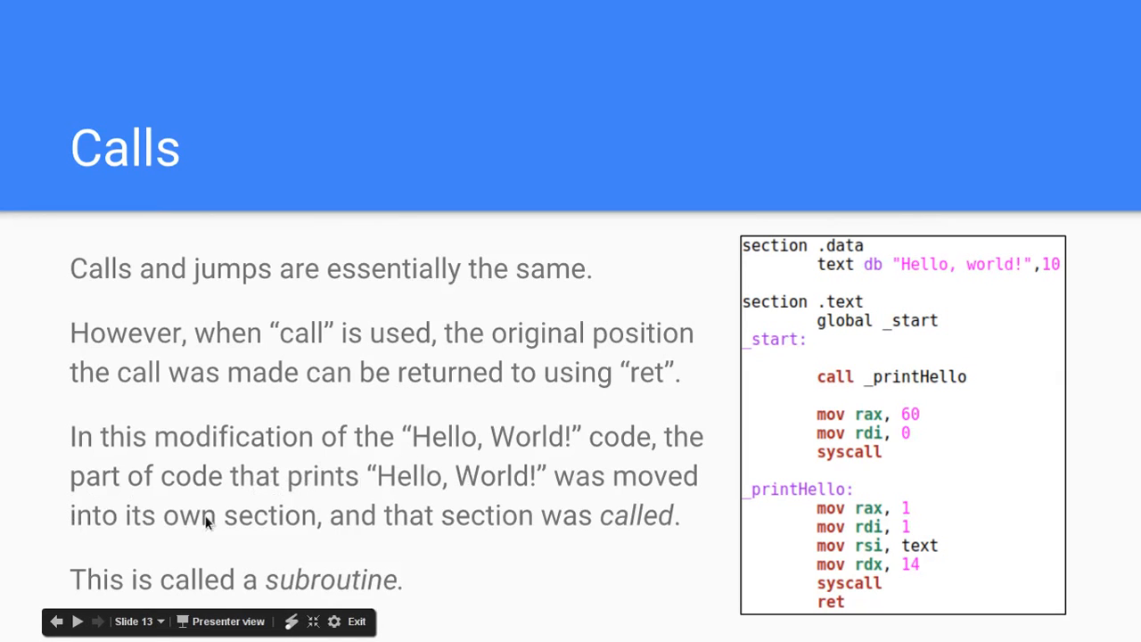
mouse_move(503, 528)
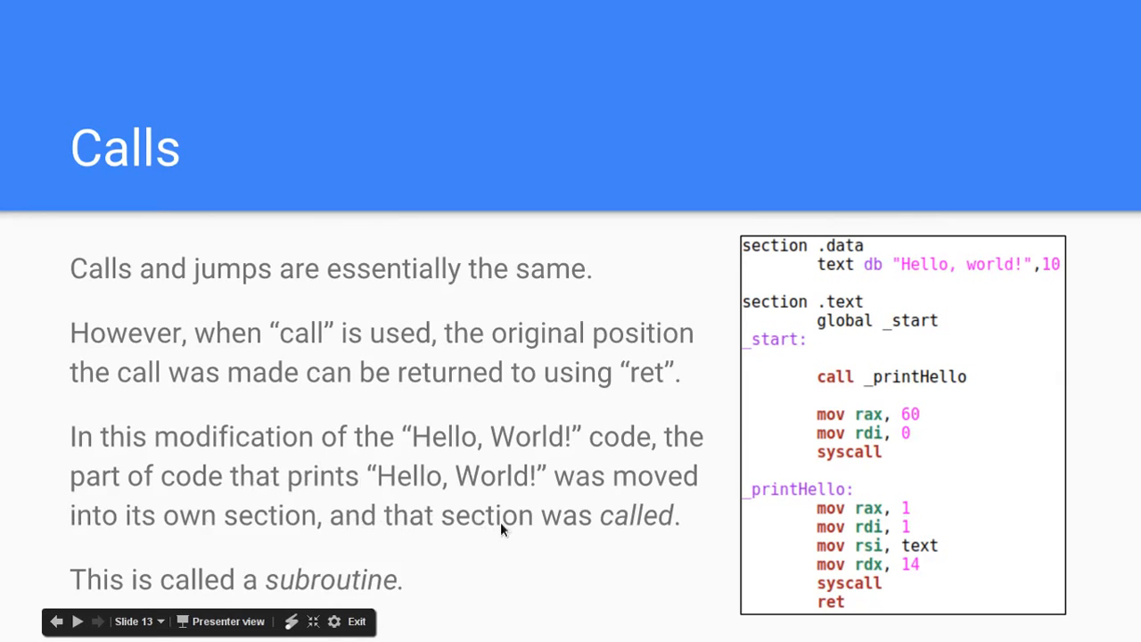
mouse_move(749, 403)
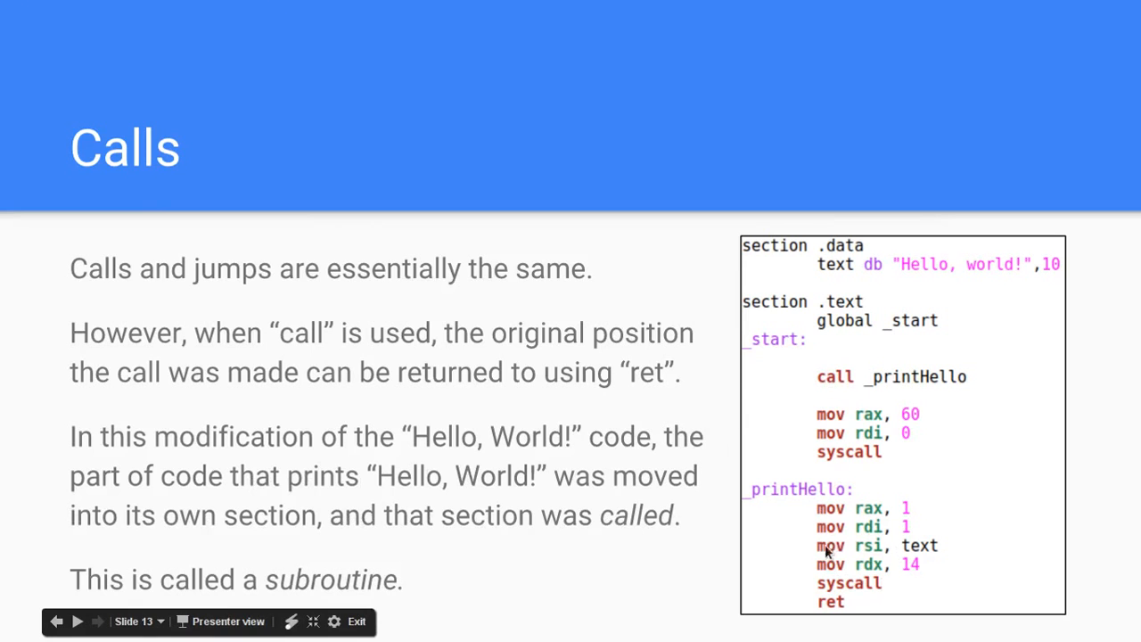
mouse_move(772, 489)
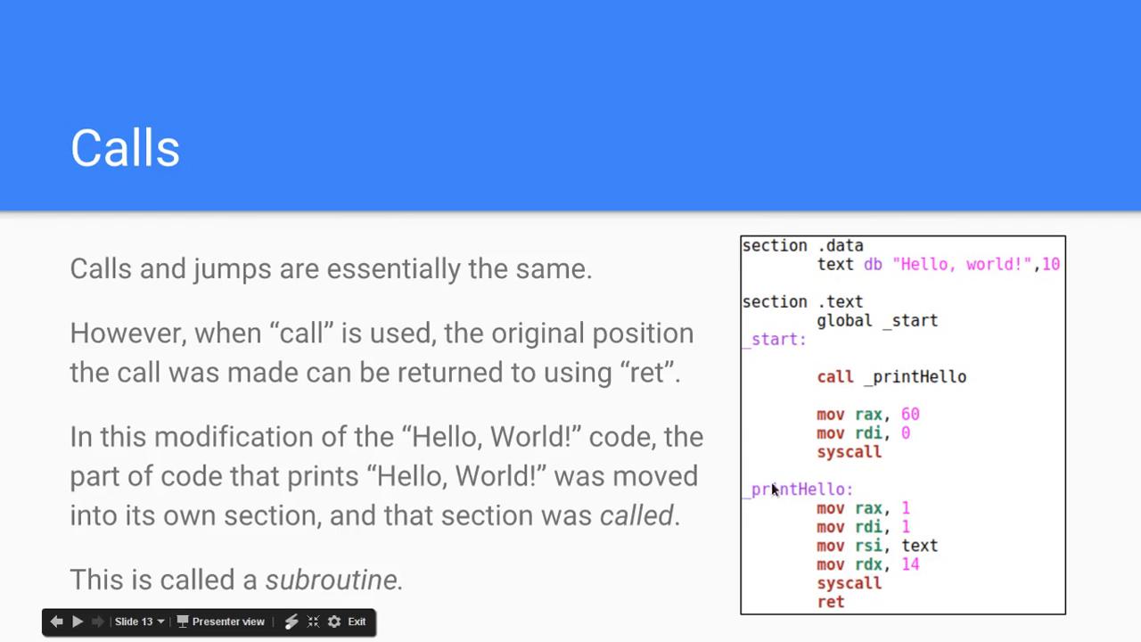
mouse_move(819, 383)
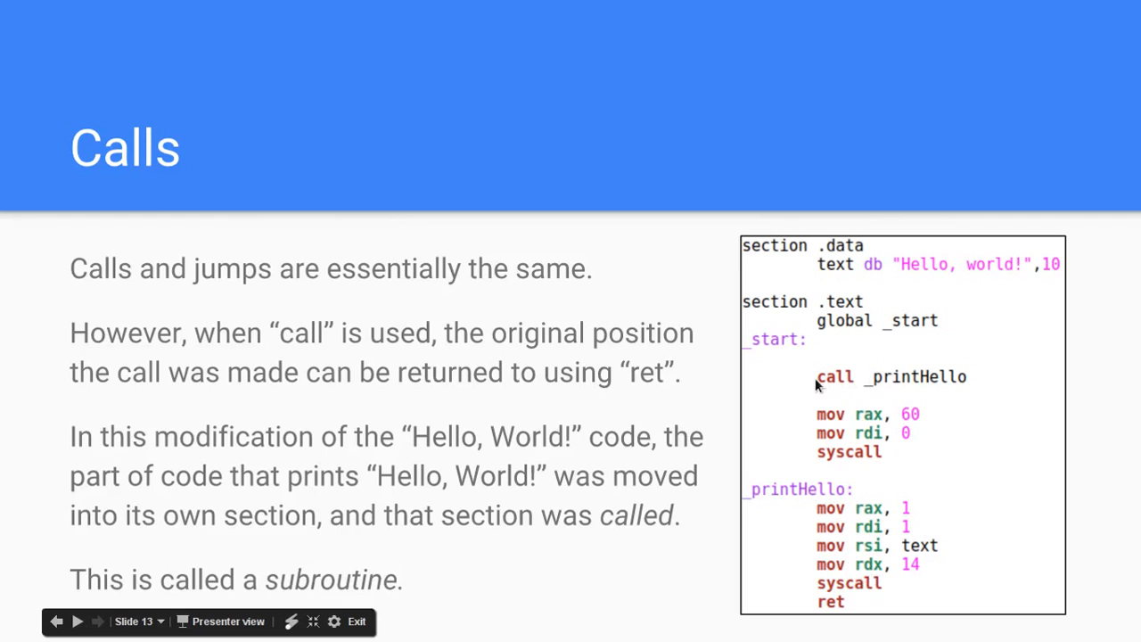
mouse_move(936, 384)
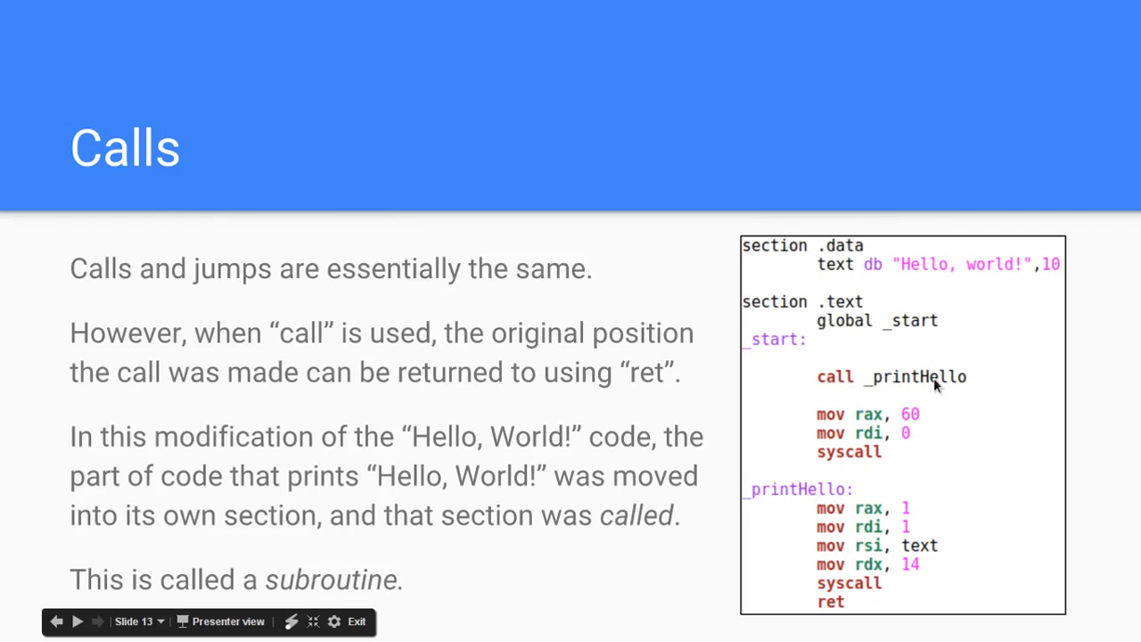
mouse_move(786, 461)
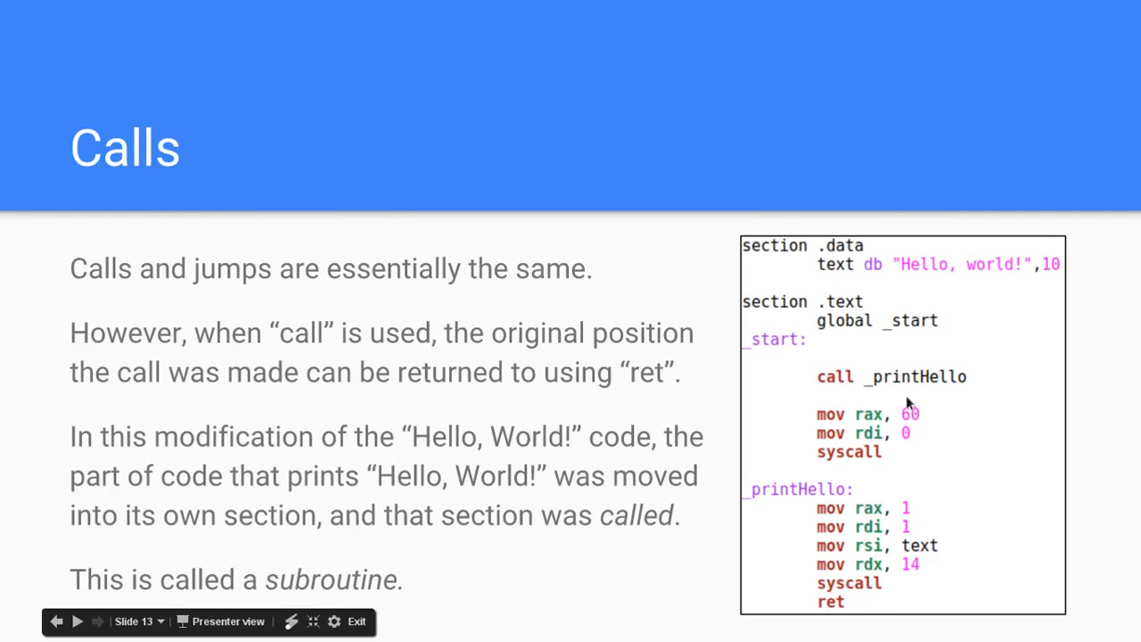
mouse_move(834, 379)
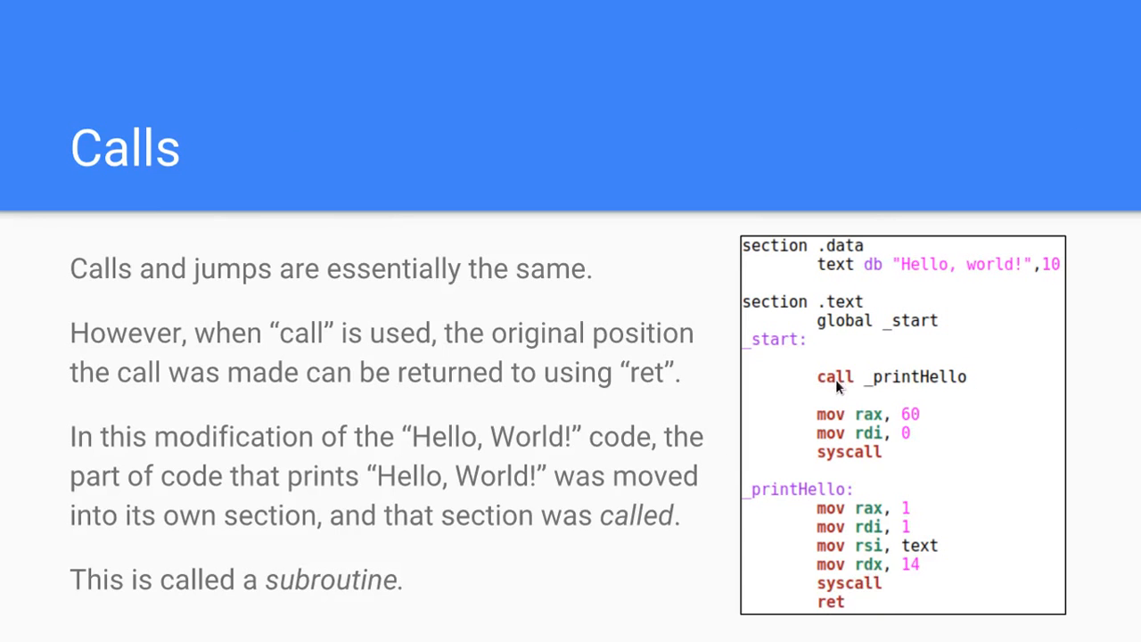
mouse_move(720, 464)
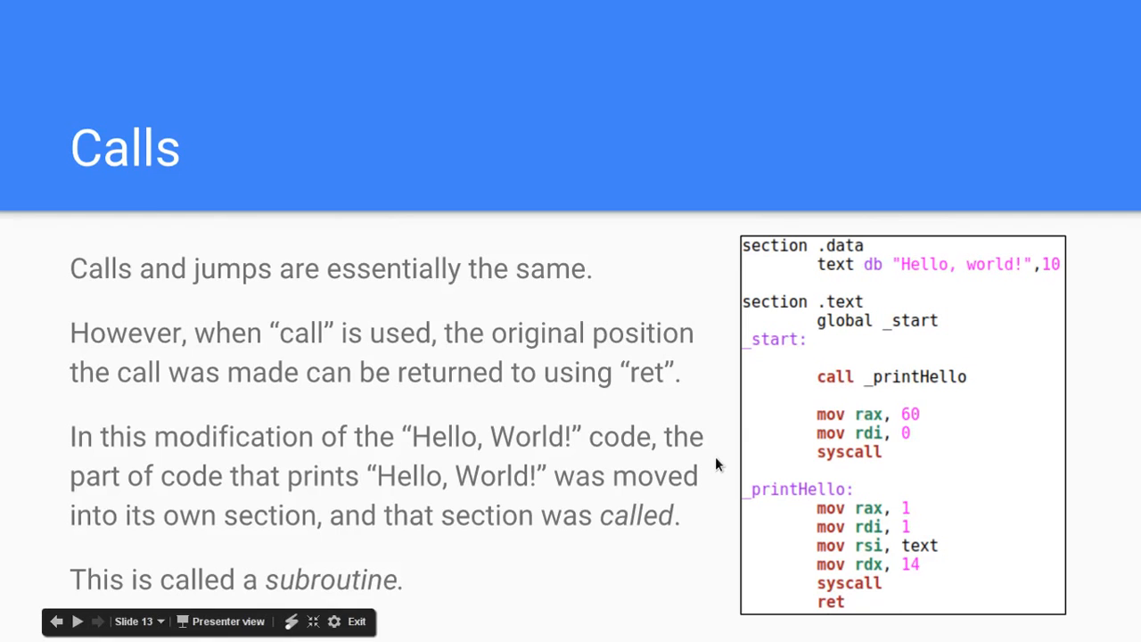